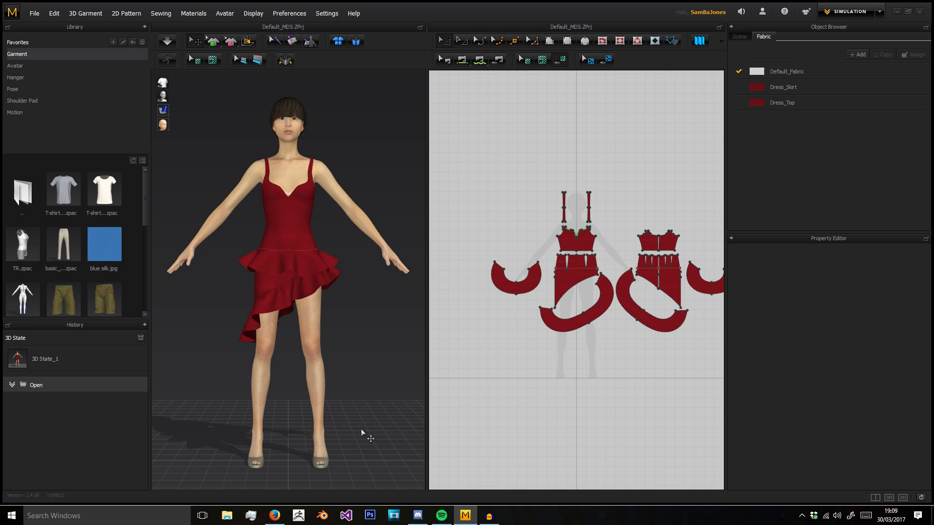
{"action": "mouse_move", "coordinate": [355, 420]}
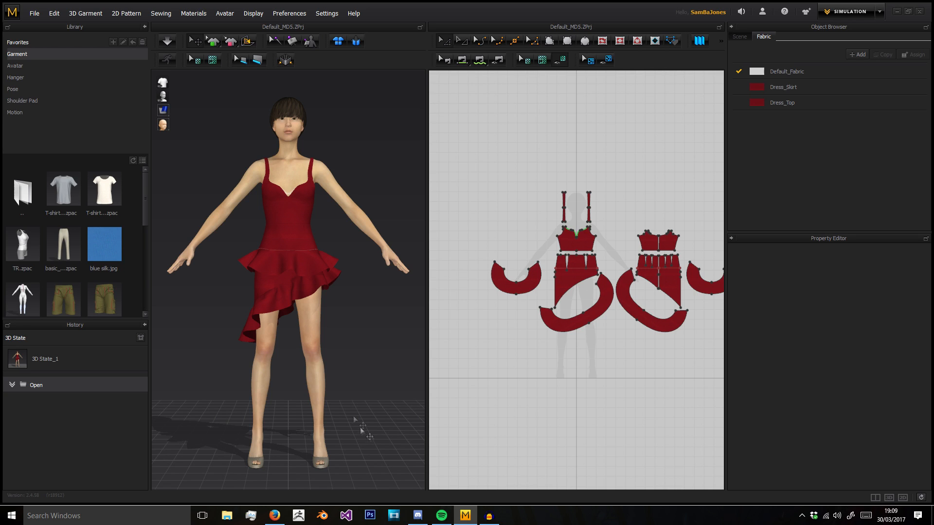
{"action": "mouse_move", "coordinate": [145, 442]}
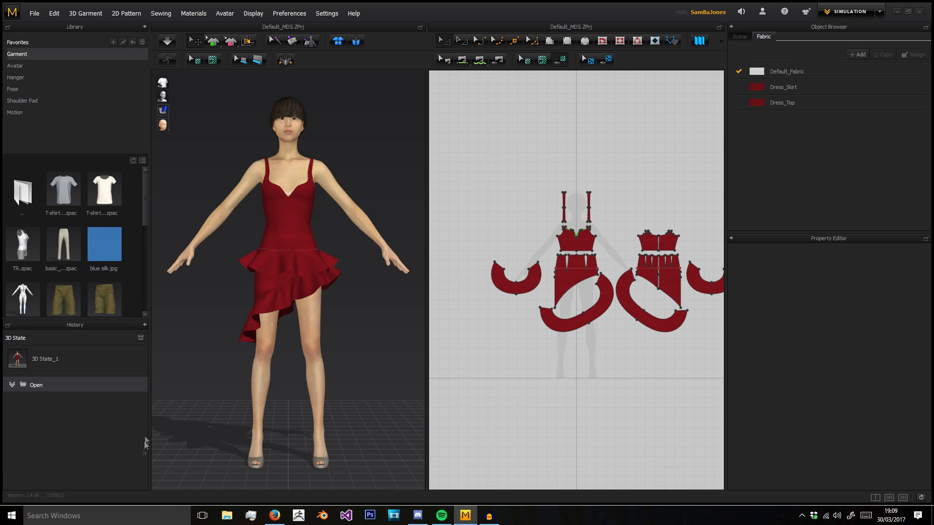
{"action": "mouse_move", "coordinate": [711, 62]}
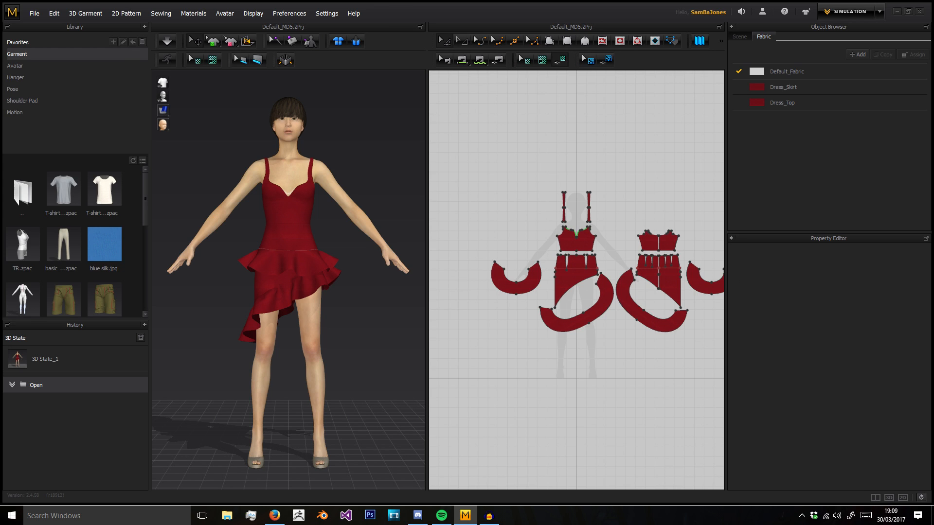
{"action": "mouse_move", "coordinate": [168, 104]}
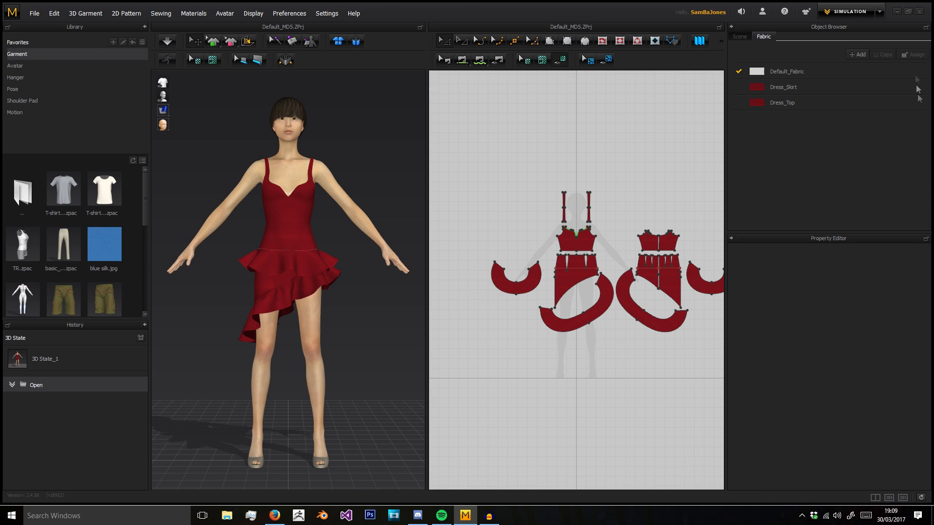
Browse the Edit and File menus, then add a garment file via File > Add > Garment
{"action": "left_click", "coordinate": [54, 13]}
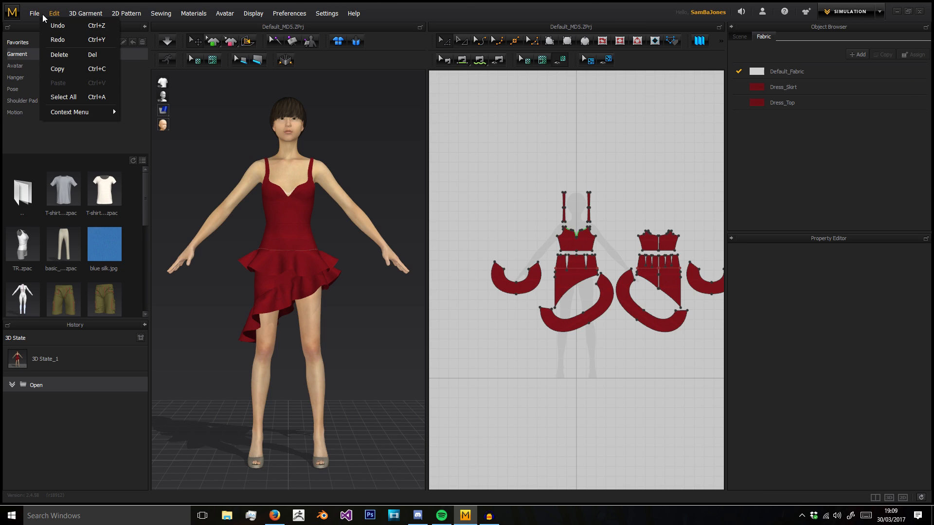
{"action": "left_click", "coordinate": [34, 13]}
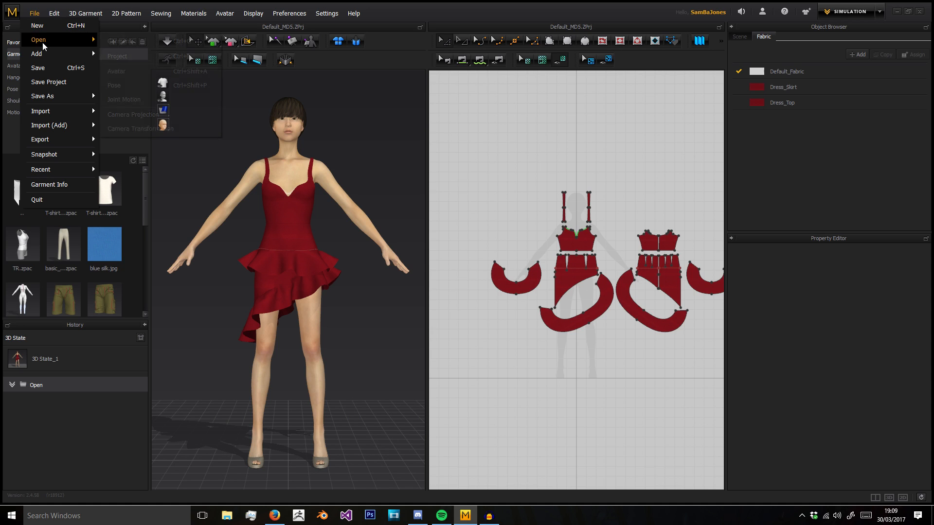
{"action": "mouse_move", "coordinate": [36, 54]}
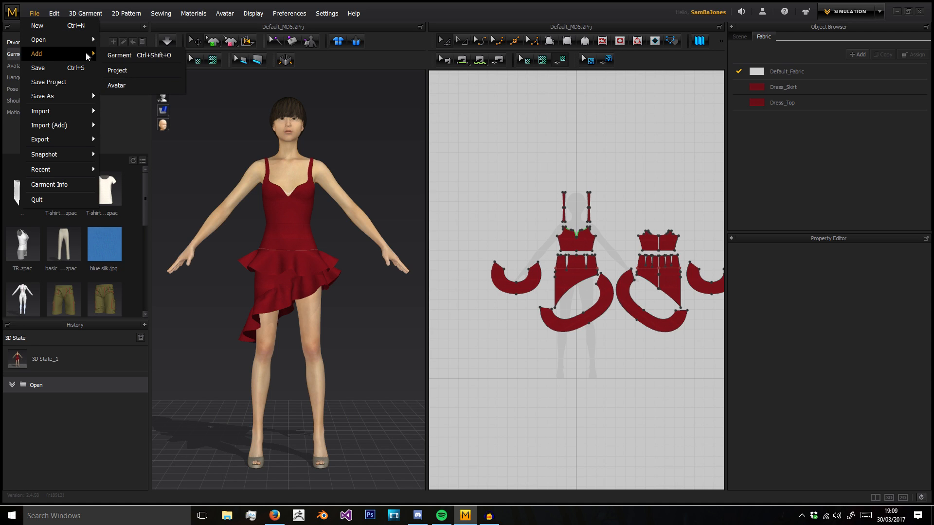
{"action": "mouse_move", "coordinate": [280, 179]}
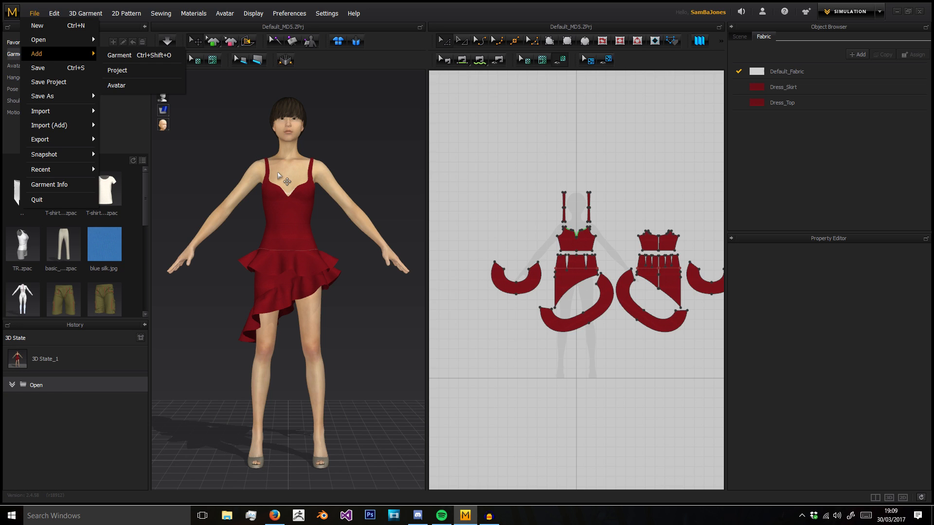
{"action": "mouse_move", "coordinate": [119, 55]}
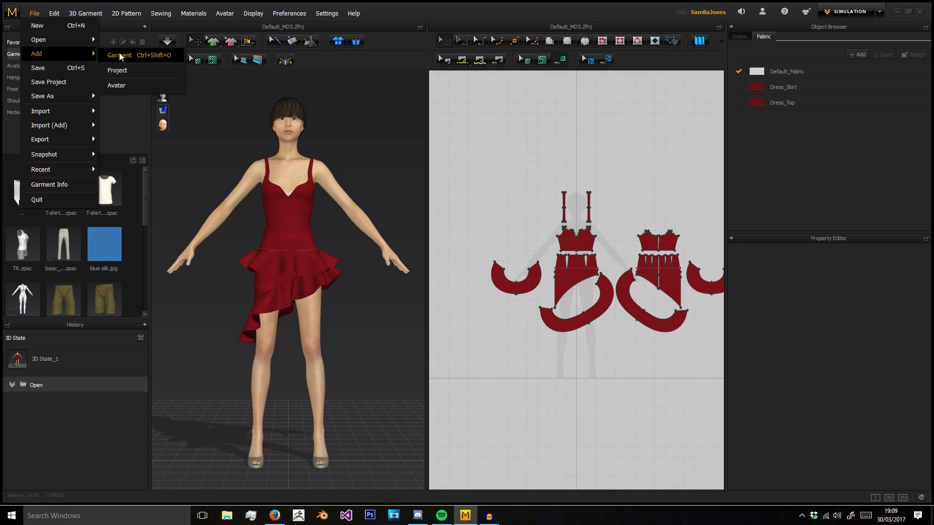
{"action": "left_click", "coordinate": [117, 55]}
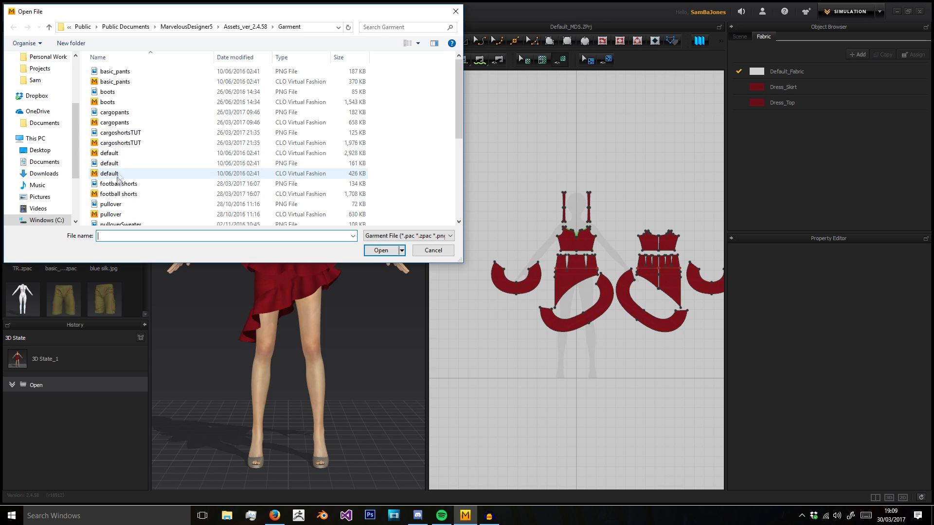
{"action": "left_click", "coordinate": [380, 250]}
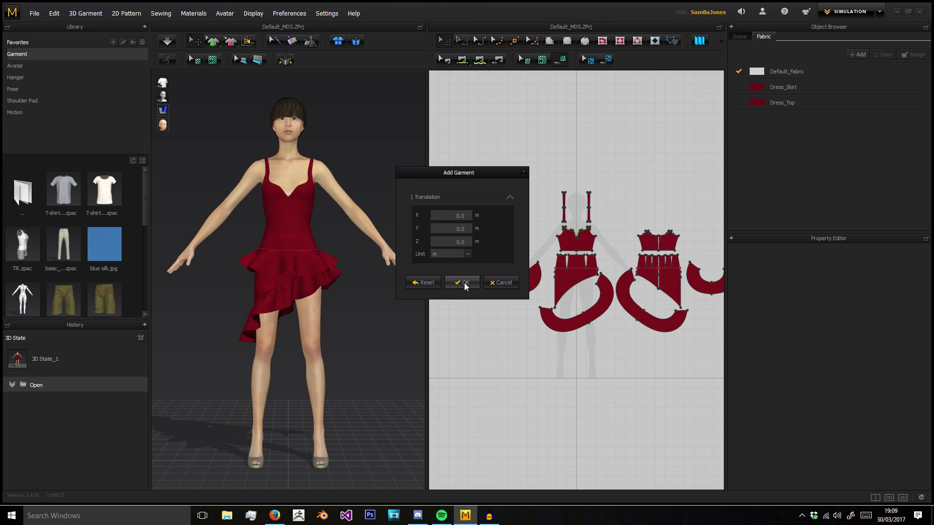
{"action": "left_click", "coordinate": [462, 282]}
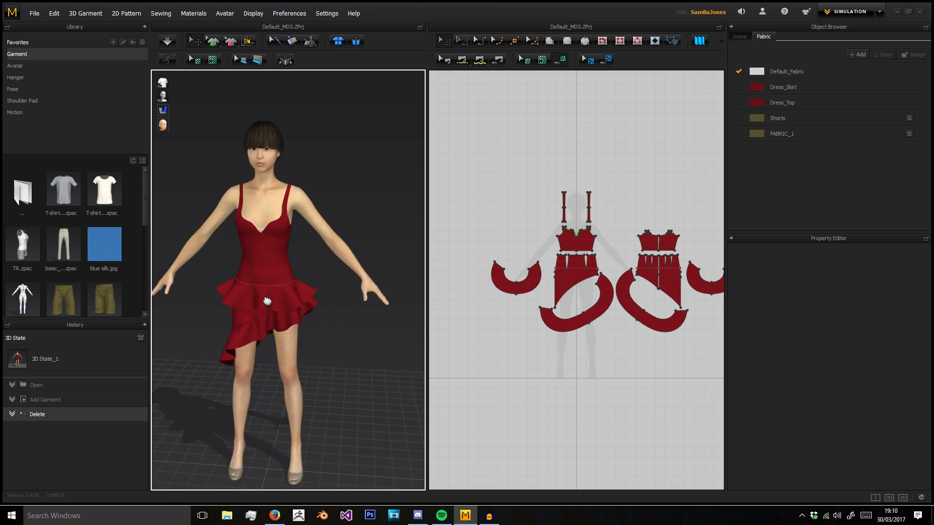
{"action": "left_click", "coordinate": [34, 13]}
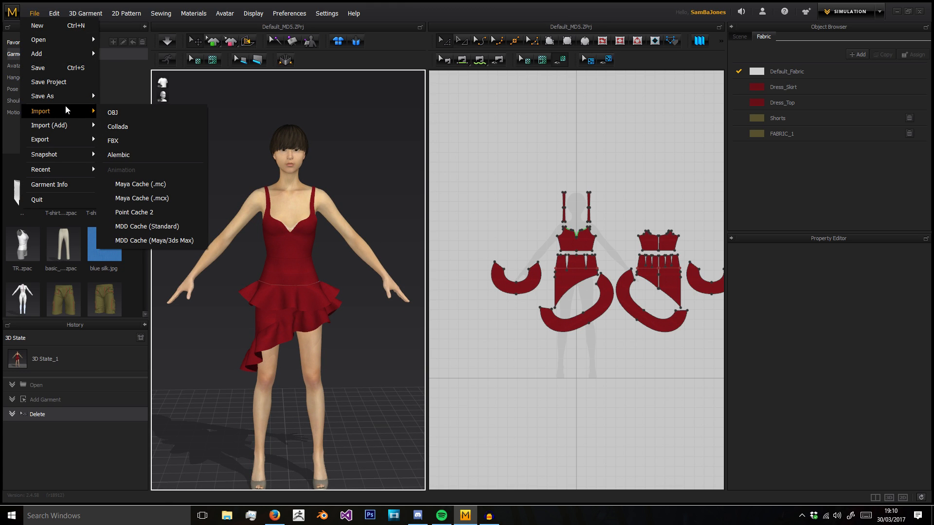
{"action": "mouse_move", "coordinate": [61, 119]}
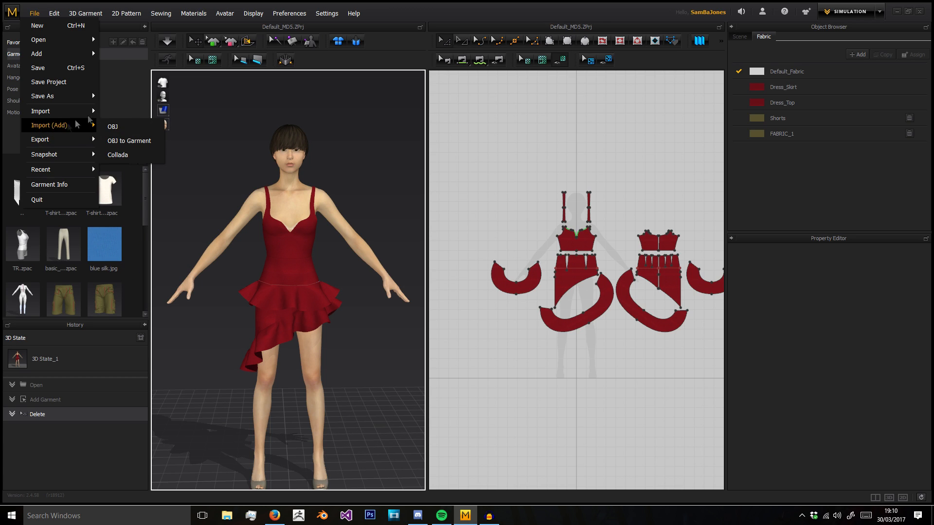
{"action": "mouse_move", "coordinate": [36, 25]}
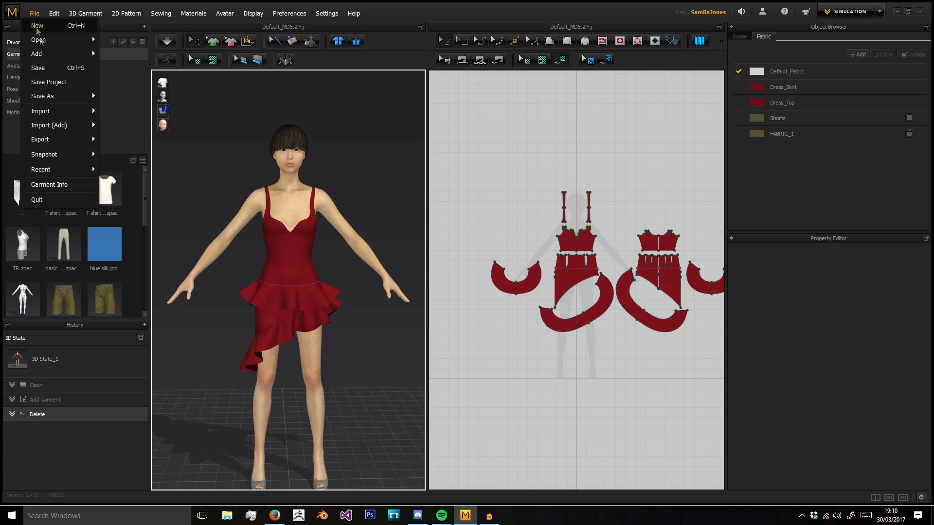
{"action": "left_click", "coordinate": [40, 139]}
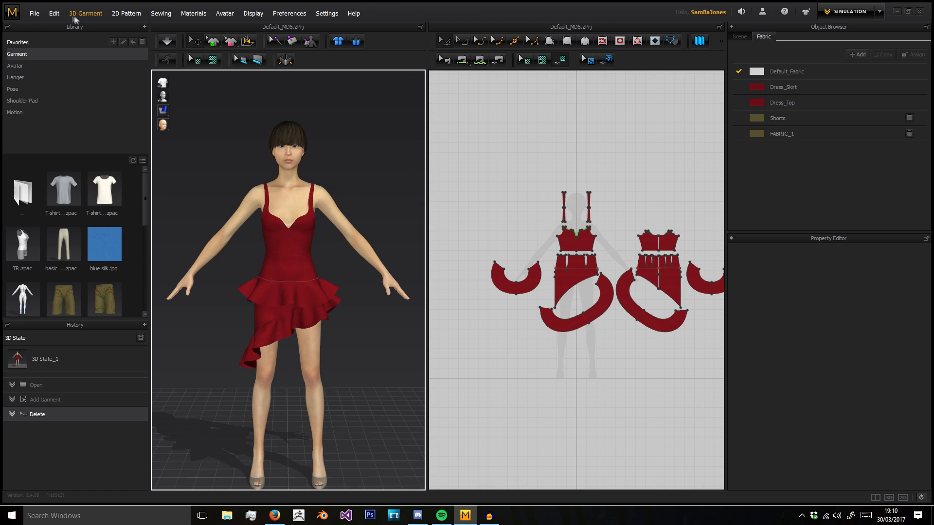
{"action": "left_click", "coordinate": [54, 13]}
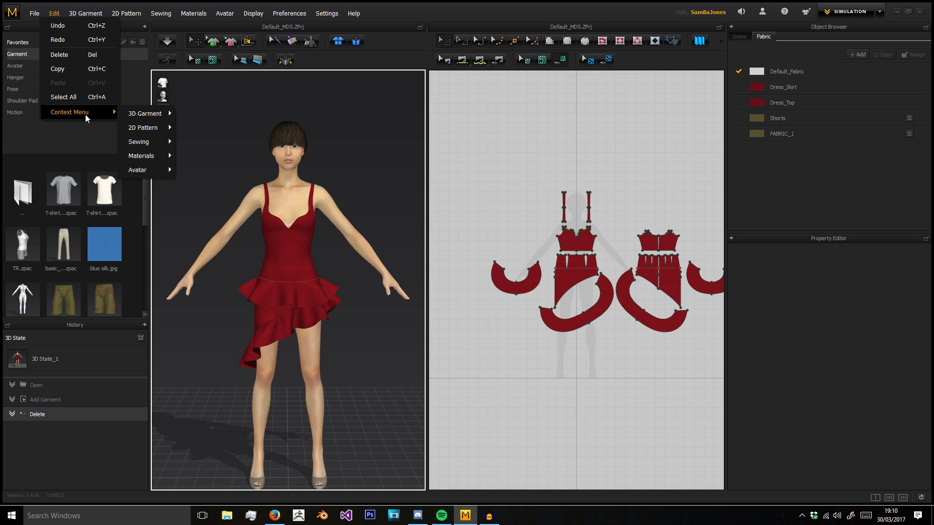
{"action": "mouse_move", "coordinate": [60, 54]}
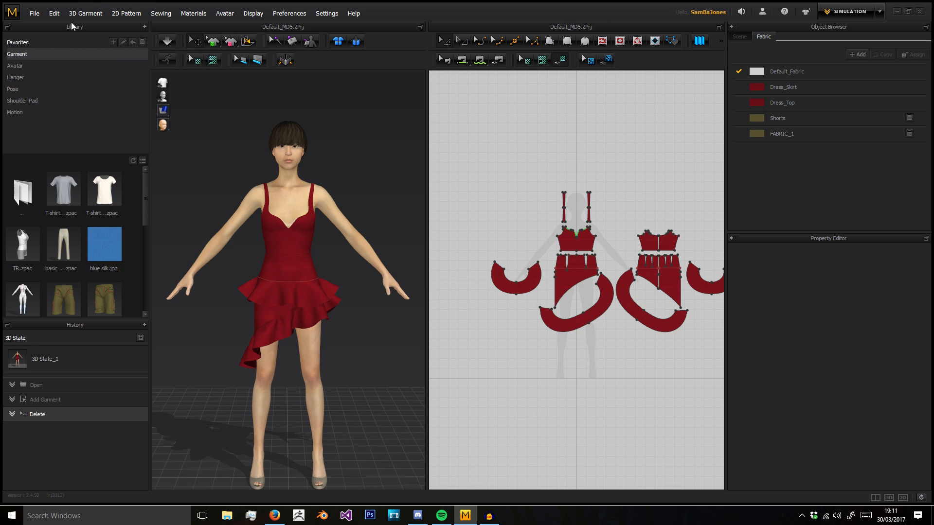
Browse the 3D Garment, Sewing, Materials, Display and Avatar menus in turn
{"action": "left_click", "coordinate": [85, 12]}
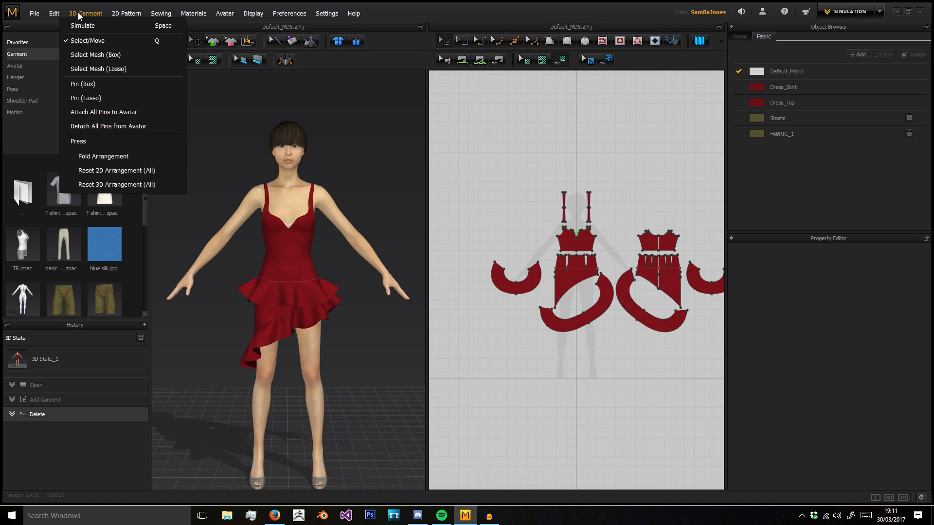
{"action": "left_click", "coordinate": [160, 12]}
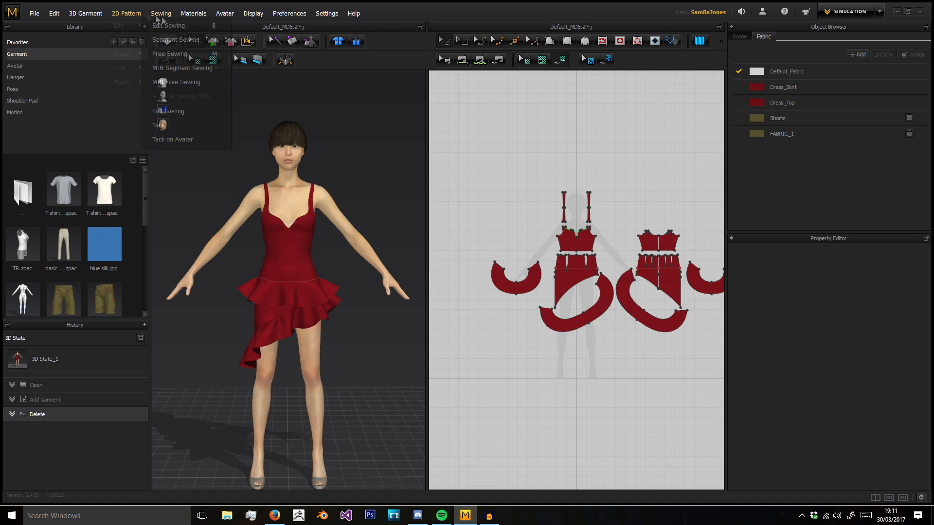
{"action": "left_click", "coordinate": [192, 13]}
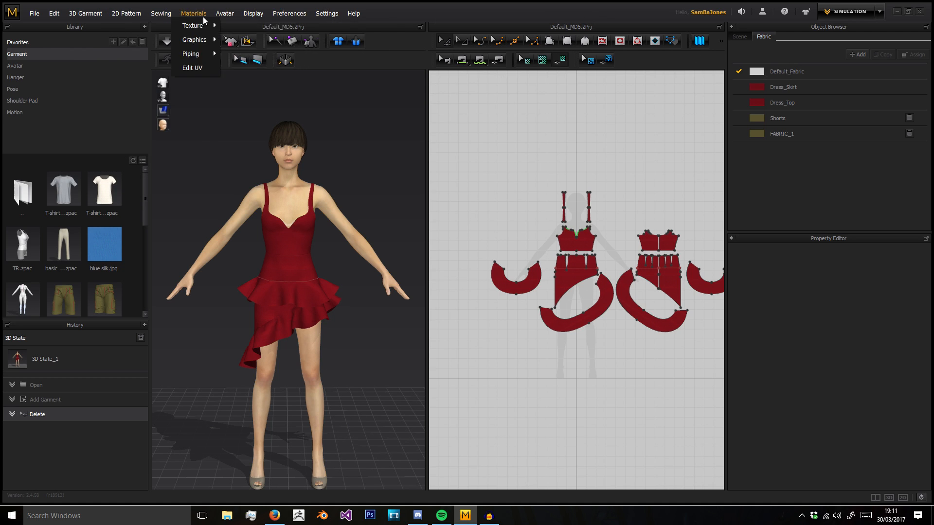
{"action": "left_click", "coordinate": [253, 13]}
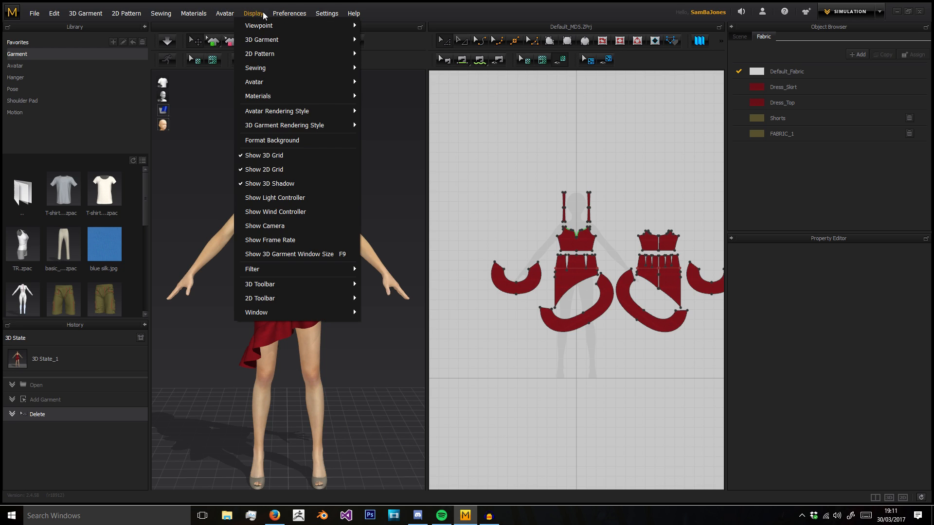
{"action": "left_click", "coordinate": [225, 13]}
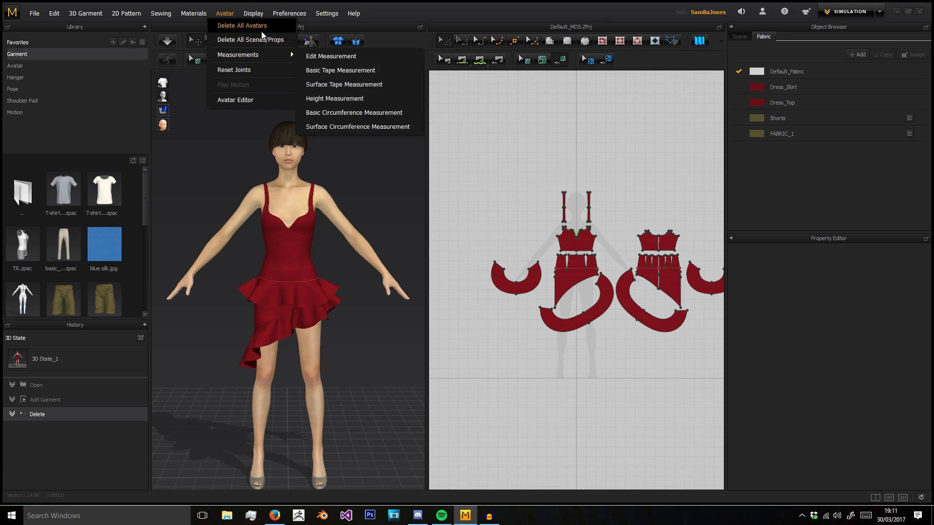
{"action": "mouse_move", "coordinate": [238, 54]}
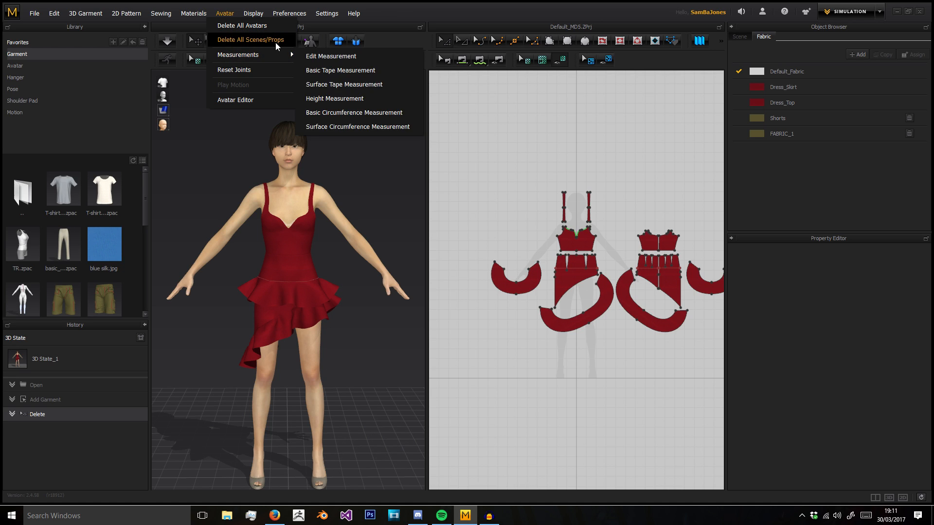
{"action": "mouse_move", "coordinate": [250, 39]}
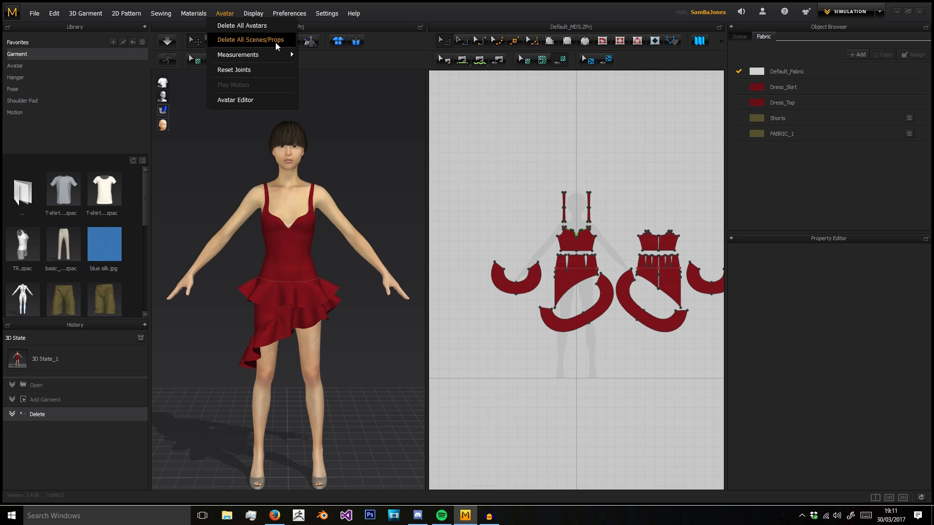
{"action": "mouse_move", "coordinate": [238, 55]}
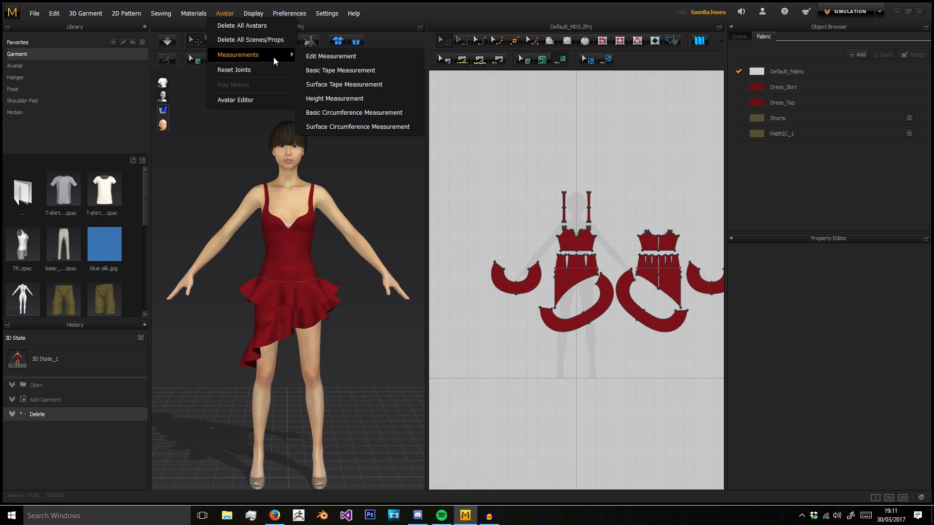
{"action": "mouse_move", "coordinate": [340, 70]}
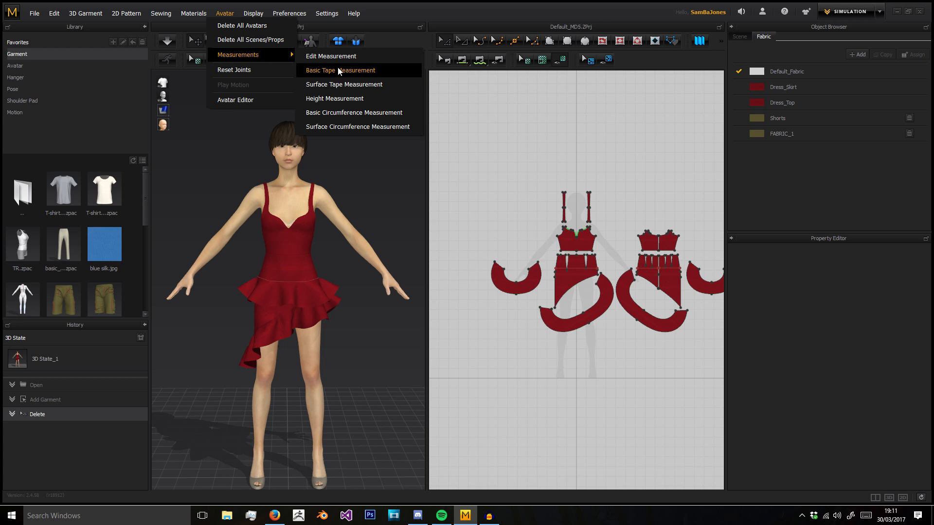
Apply a Basic Tape Measurement to the avatar, then head to the Avatar Editor
{"action": "left_click", "coordinate": [340, 70]}
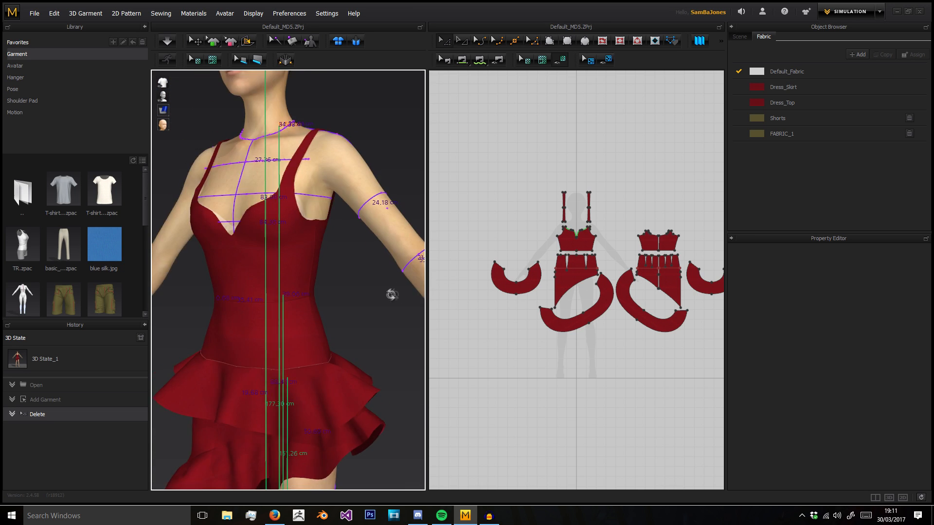
{"action": "left_click", "coordinate": [253, 12]}
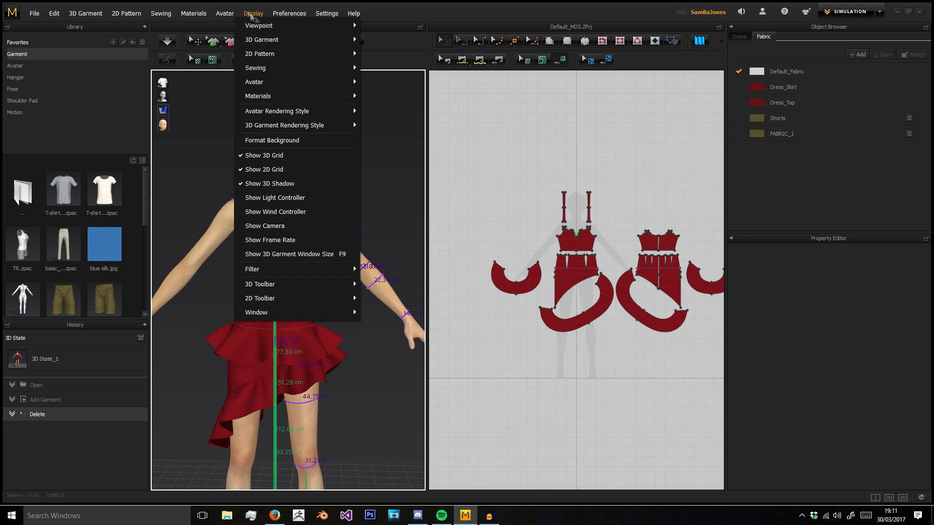
{"action": "left_click", "coordinate": [224, 13]}
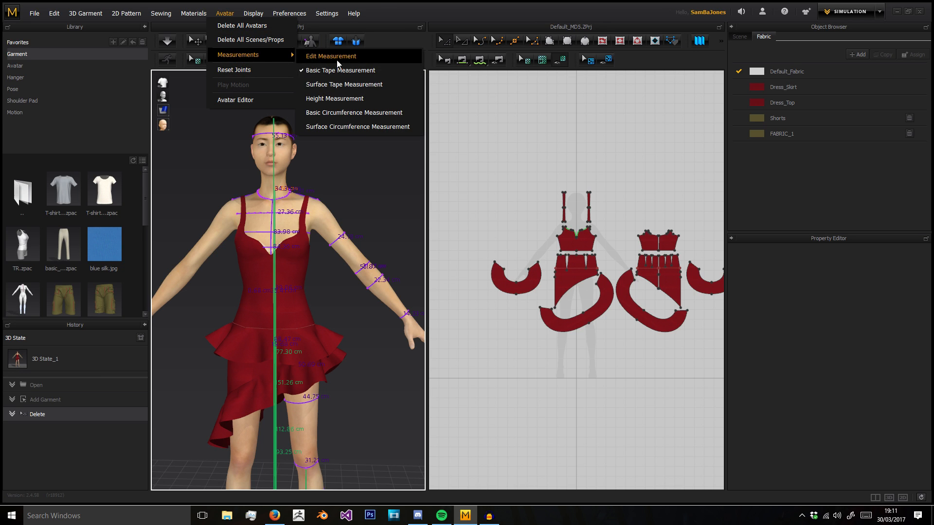
{"action": "mouse_move", "coordinate": [234, 70]}
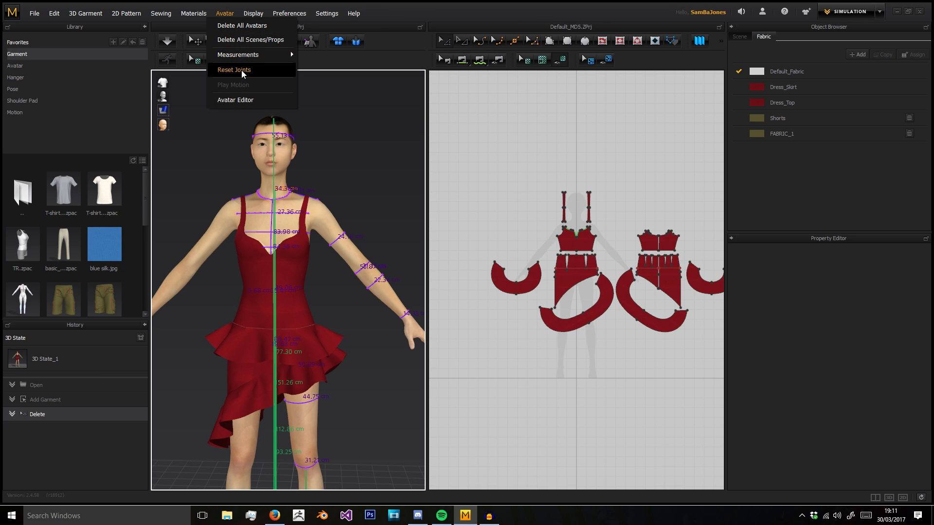
{"action": "left_click", "coordinate": [234, 70]}
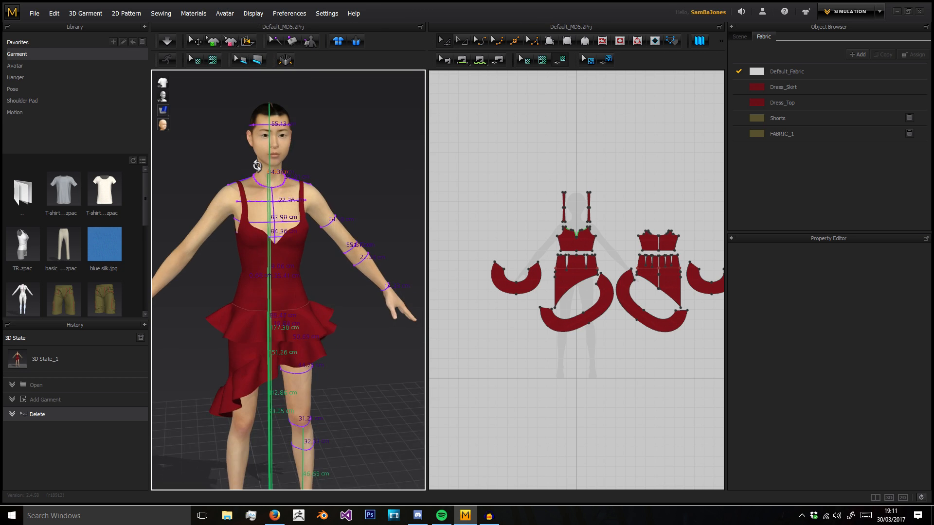
{"action": "left_click", "coordinate": [225, 13]}
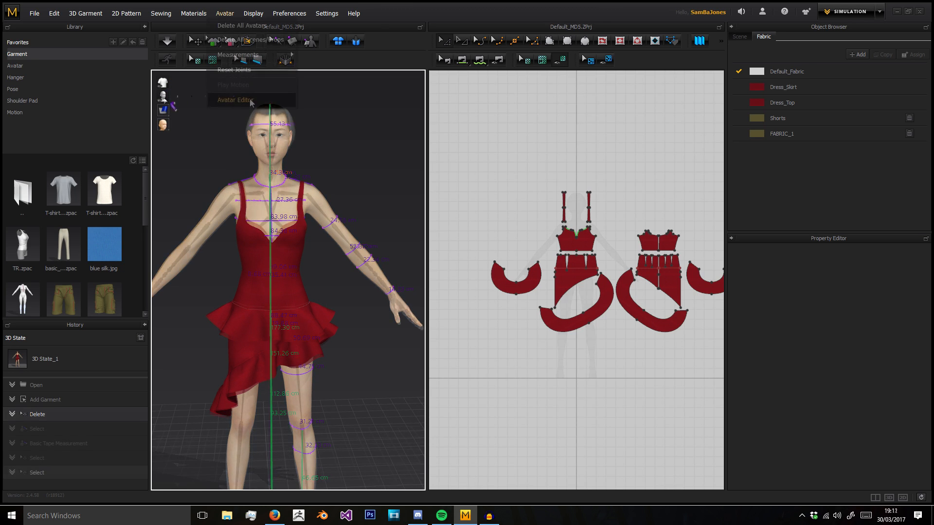
In Avatar Style, try ponytail, bob and short-bangs hair, heeled sandals and ankle boots
{"action": "left_click", "coordinate": [234, 99]}
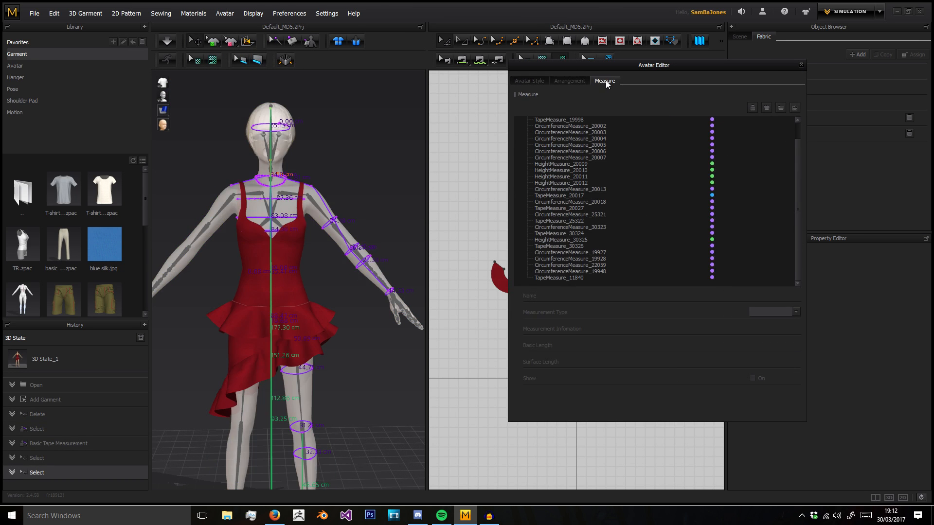
{"action": "left_click", "coordinate": [528, 80]}
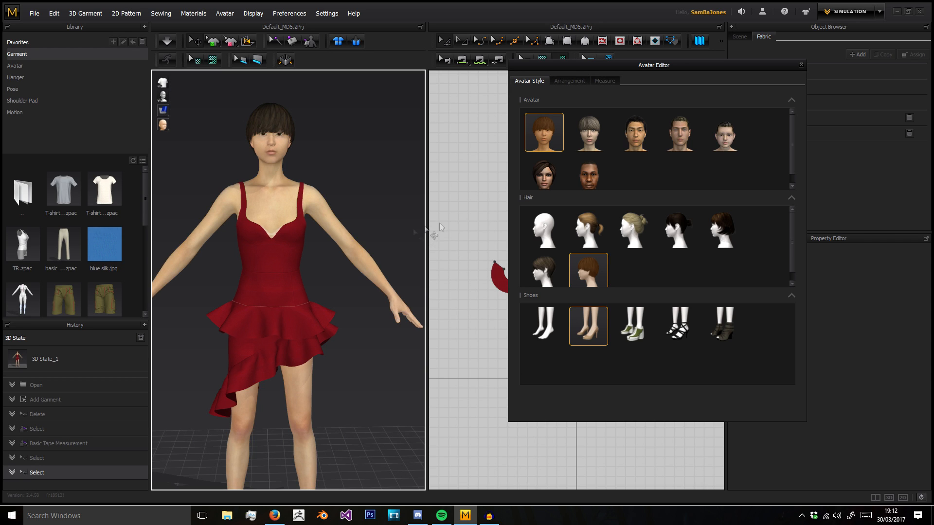
{"action": "left_click", "coordinate": [587, 228]}
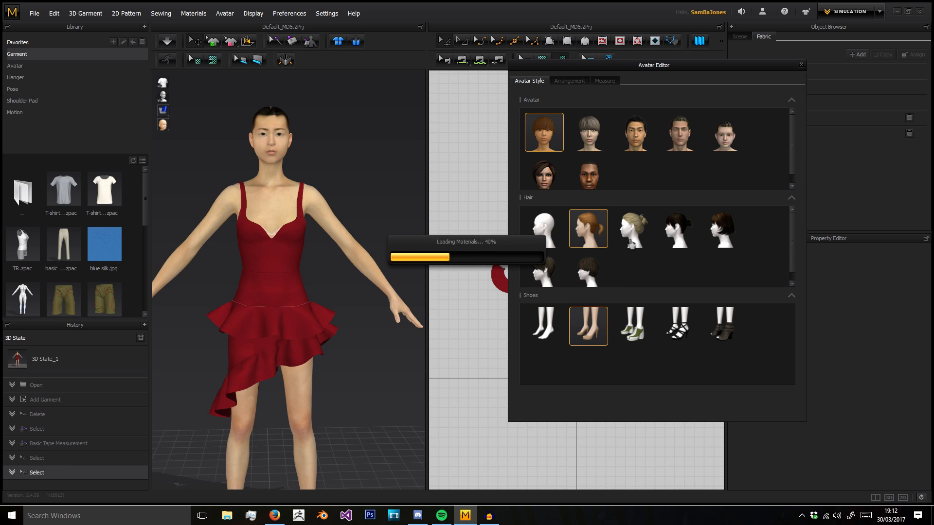
{"action": "left_click", "coordinate": [723, 228]}
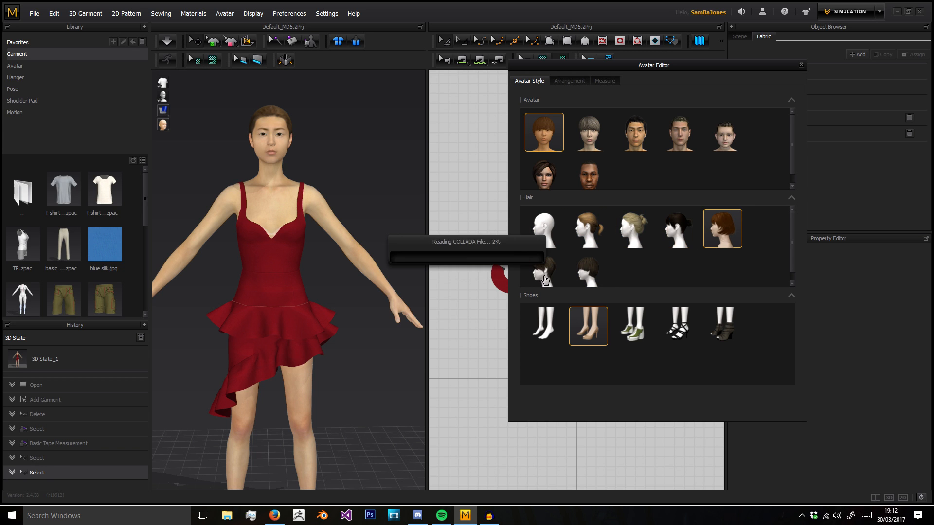
{"action": "left_click", "coordinate": [543, 270]}
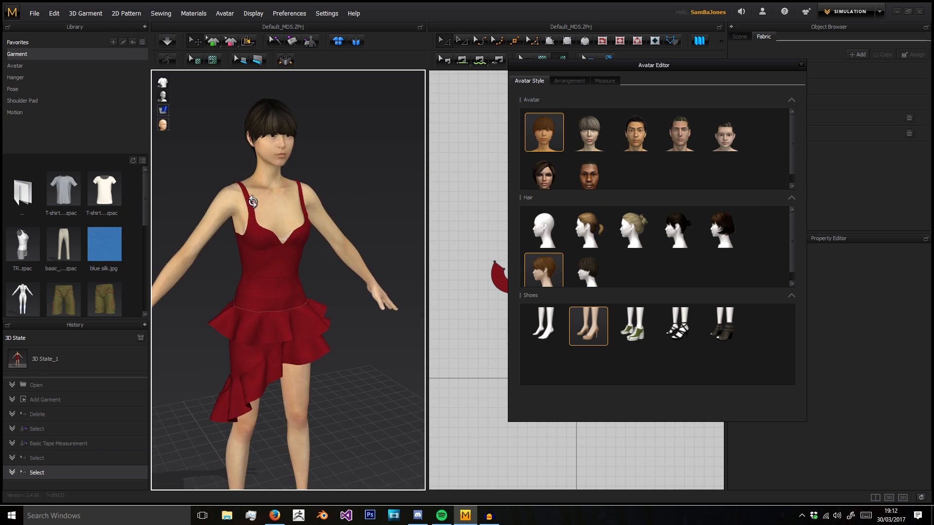
{"action": "left_click", "coordinate": [632, 326]}
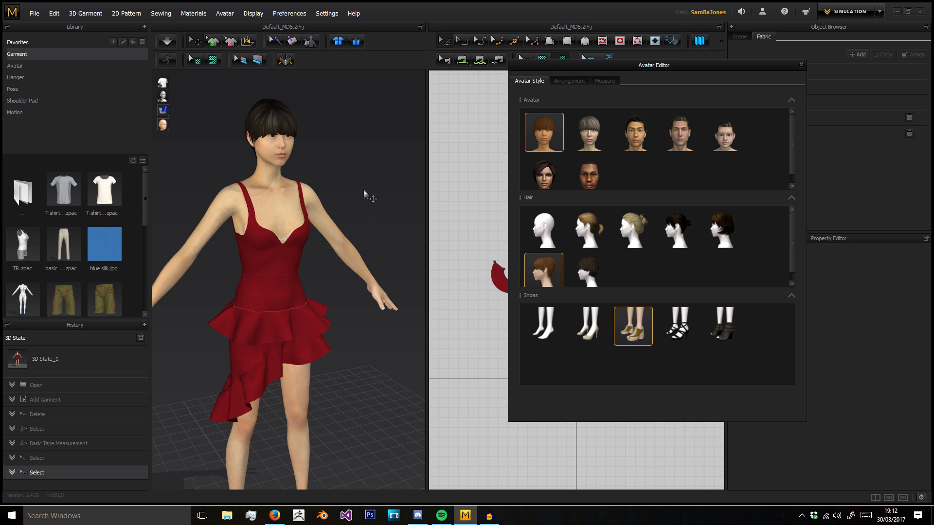
{"action": "left_click", "coordinate": [722, 326]}
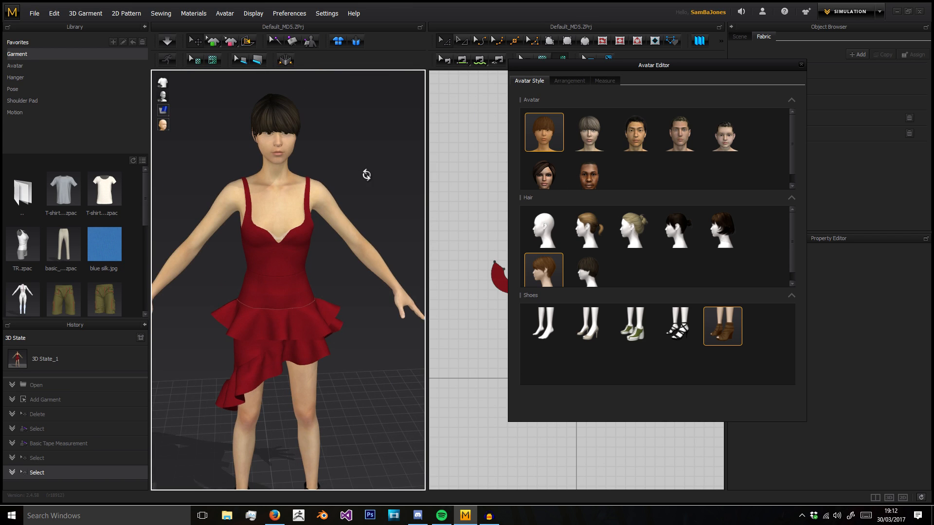
Try another female avatar and the male body, then return to the female avatar
{"action": "left_click", "coordinate": [588, 131]}
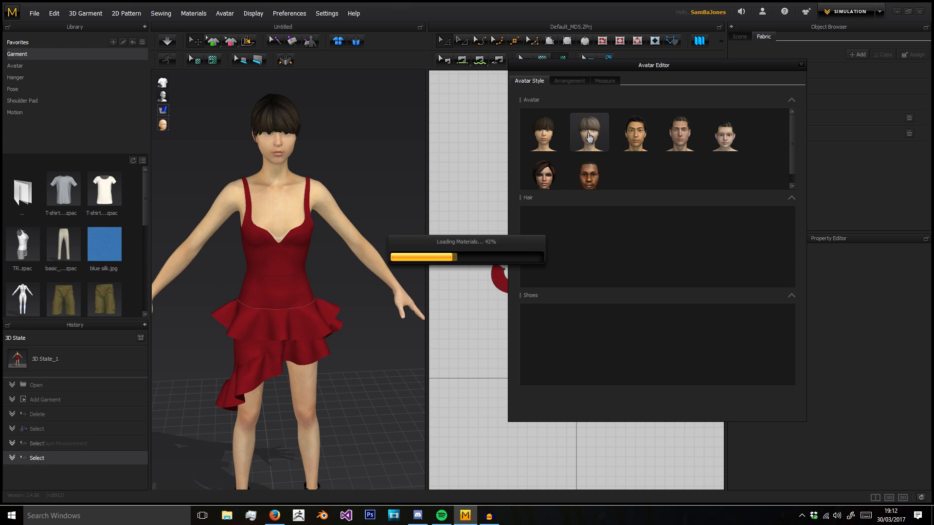
{"action": "left_click", "coordinate": [589, 133]}
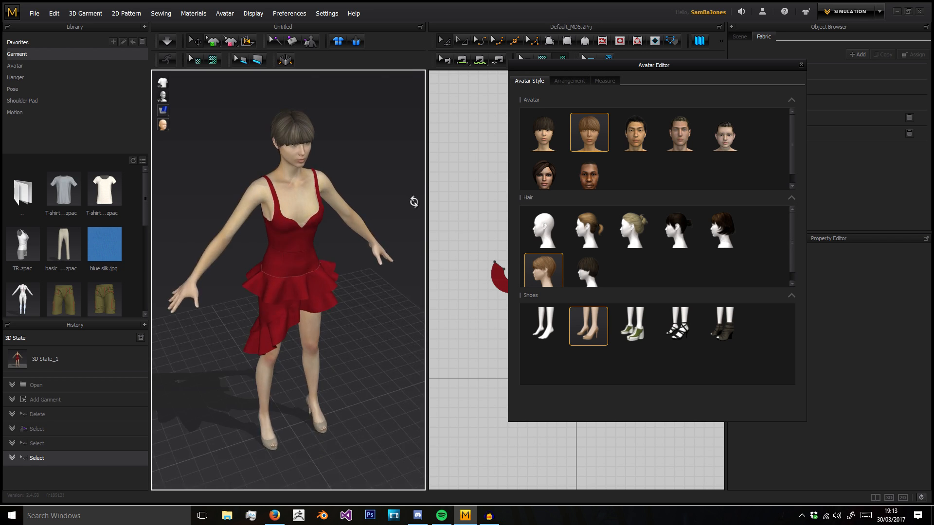
{"action": "left_click", "coordinate": [677, 132]}
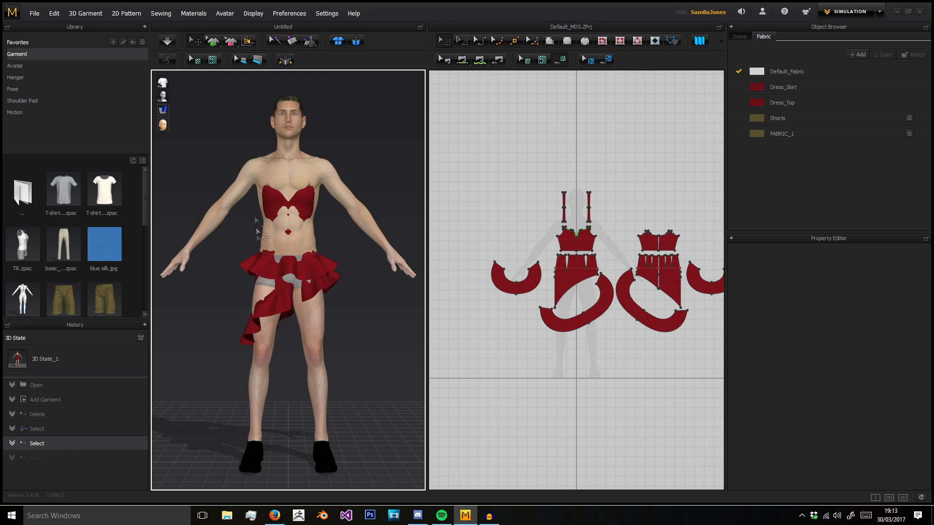
{"action": "left_click", "coordinate": [225, 12]}
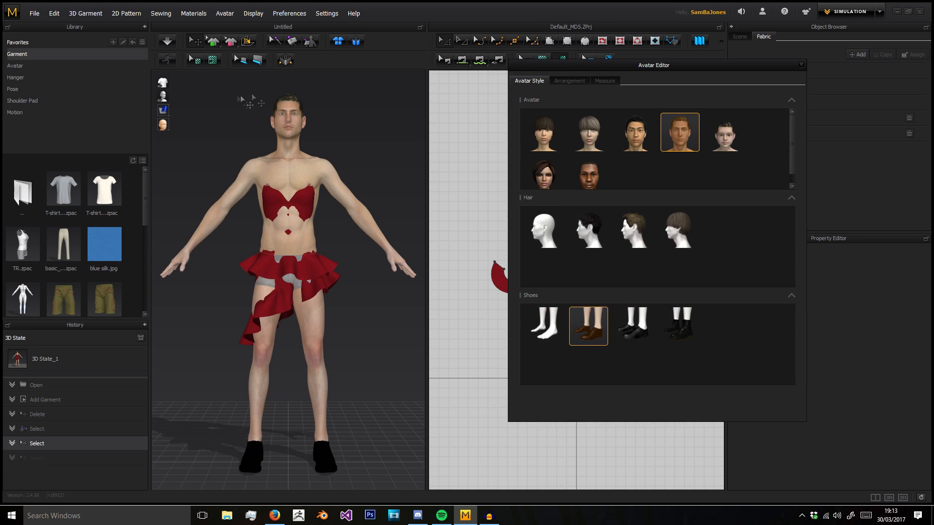
{"action": "left_click", "coordinate": [542, 131]}
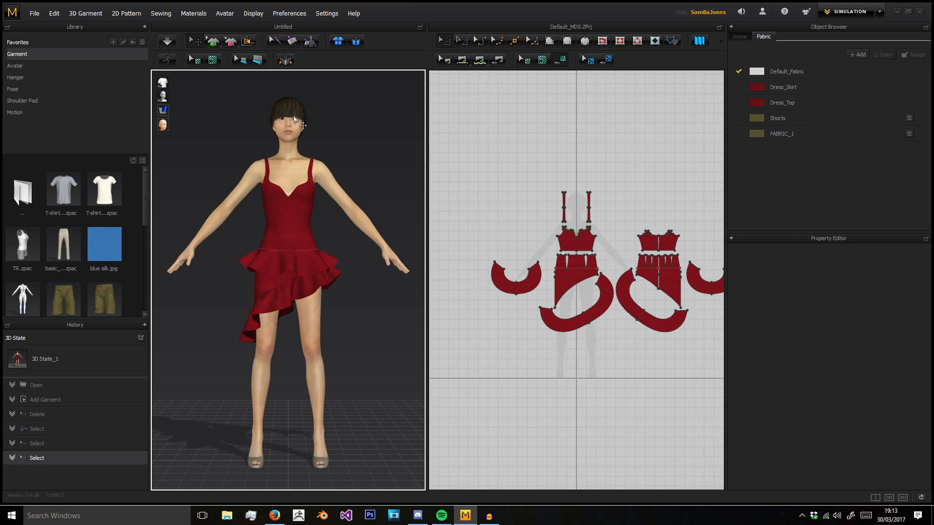
{"action": "left_click", "coordinate": [290, 13]}
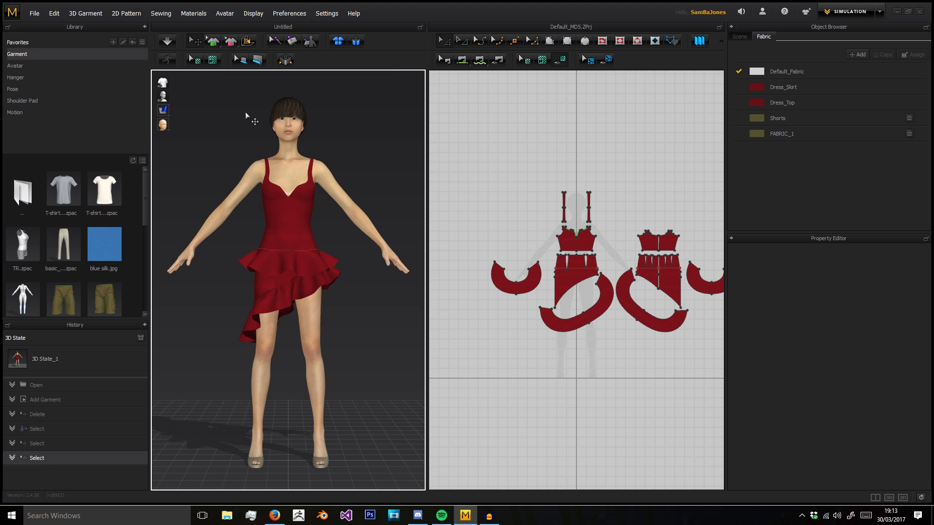
{"action": "left_click", "coordinate": [326, 13]}
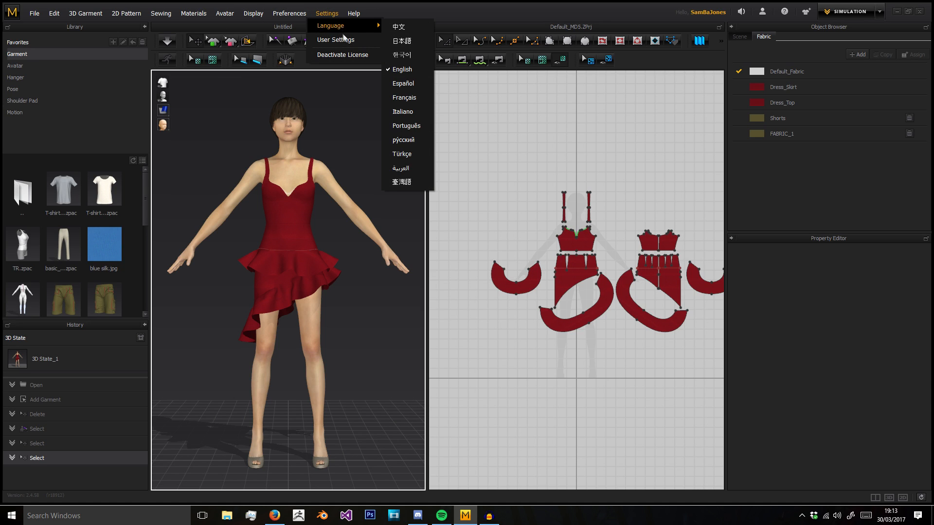
{"action": "left_click", "coordinate": [336, 39]}
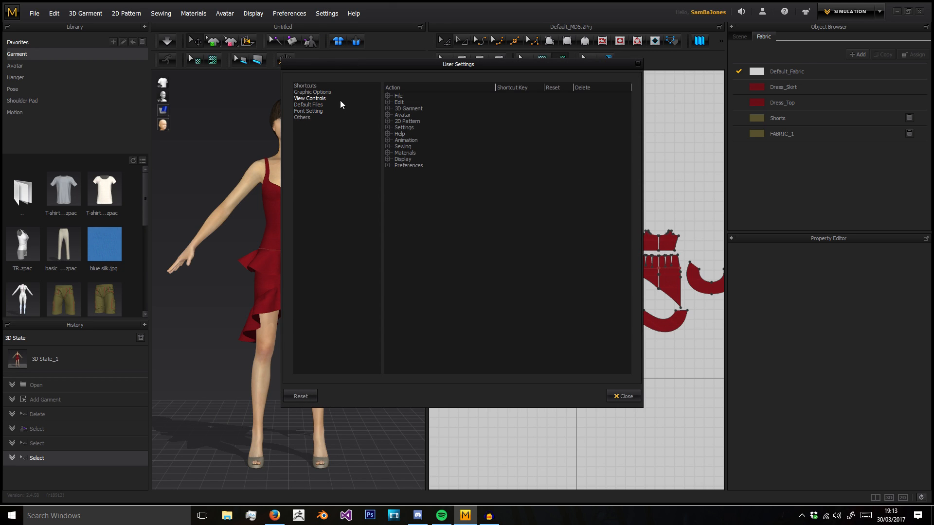
{"action": "left_click", "coordinate": [312, 91]}
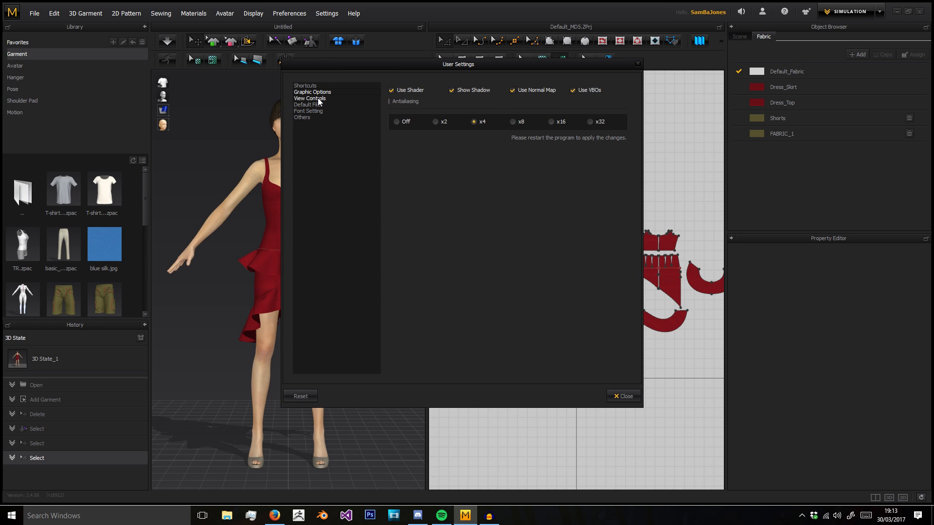
{"action": "left_click", "coordinate": [308, 111]}
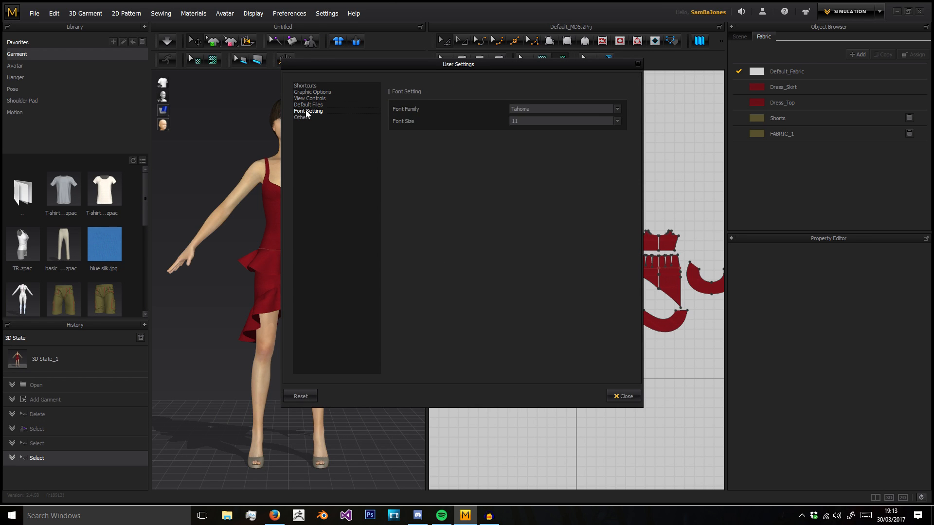
{"action": "left_click", "coordinate": [304, 85]}
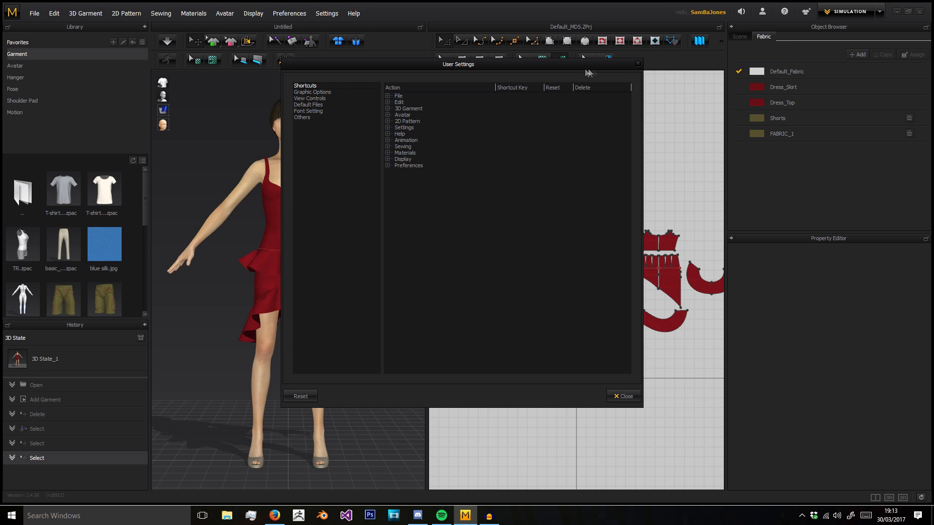
{"action": "left_click", "coordinate": [352, 12]}
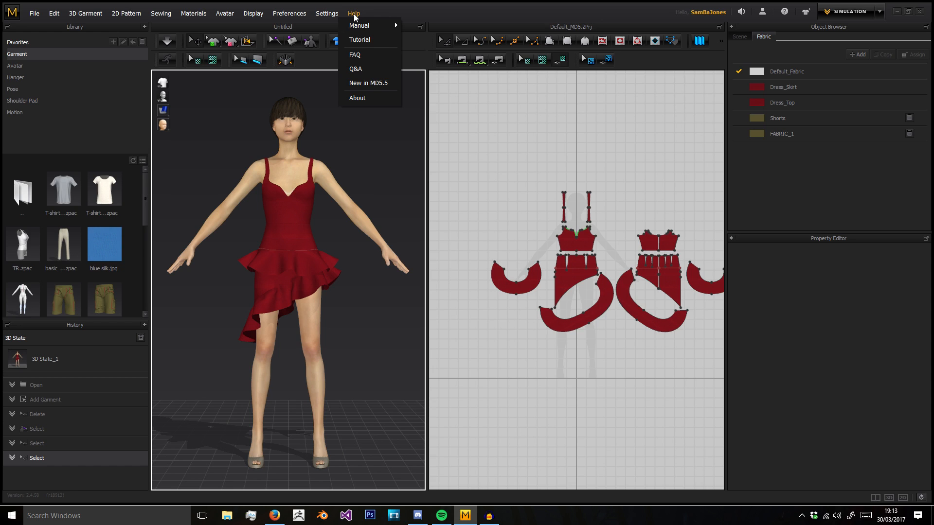
{"action": "mouse_move", "coordinate": [359, 25]}
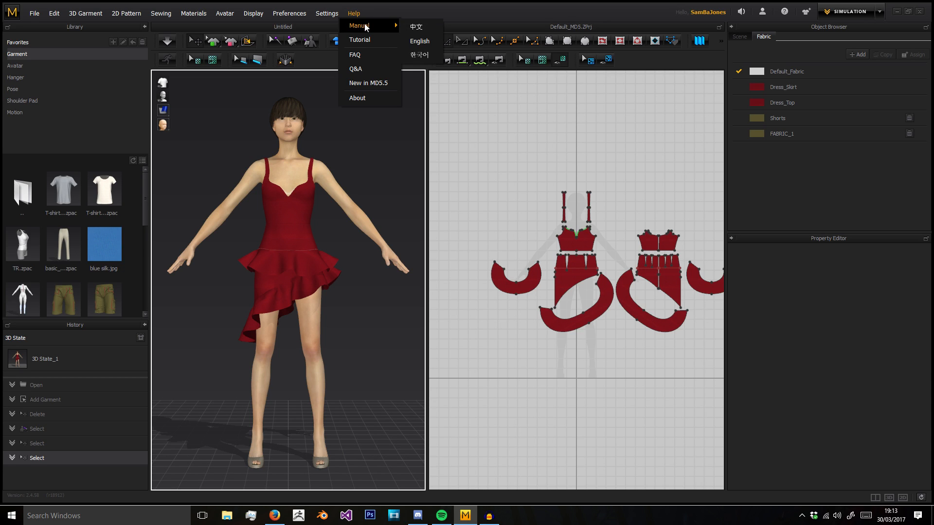
{"action": "mouse_move", "coordinate": [355, 68]}
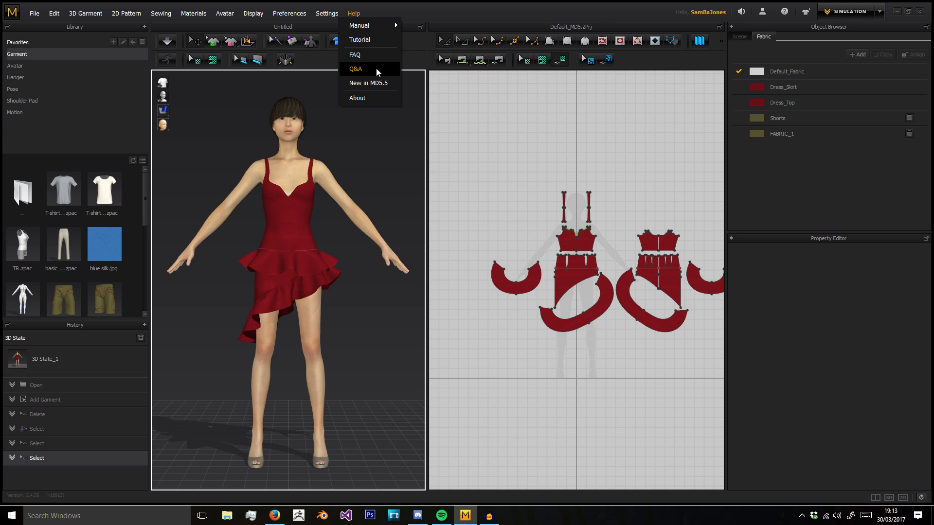
{"action": "left_click", "coordinate": [497, 5]}
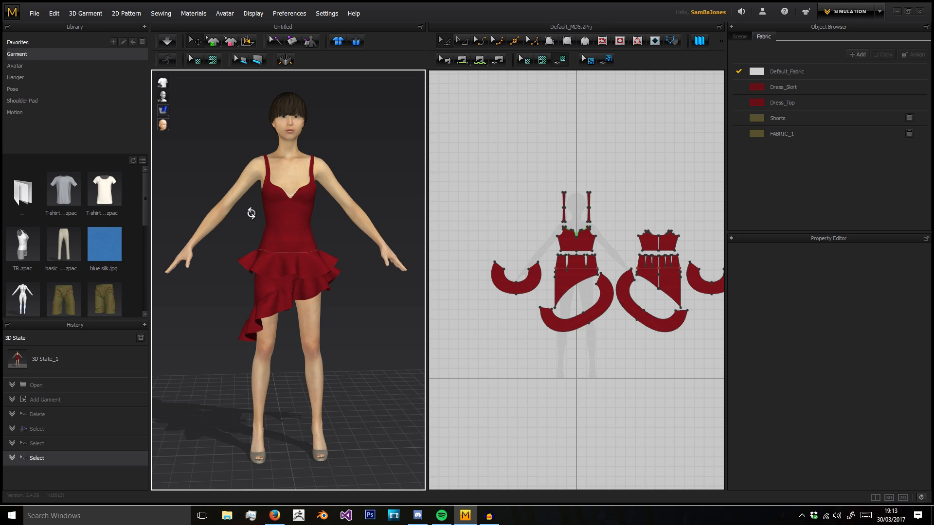
{"action": "mouse_move", "coordinate": [52, 64]}
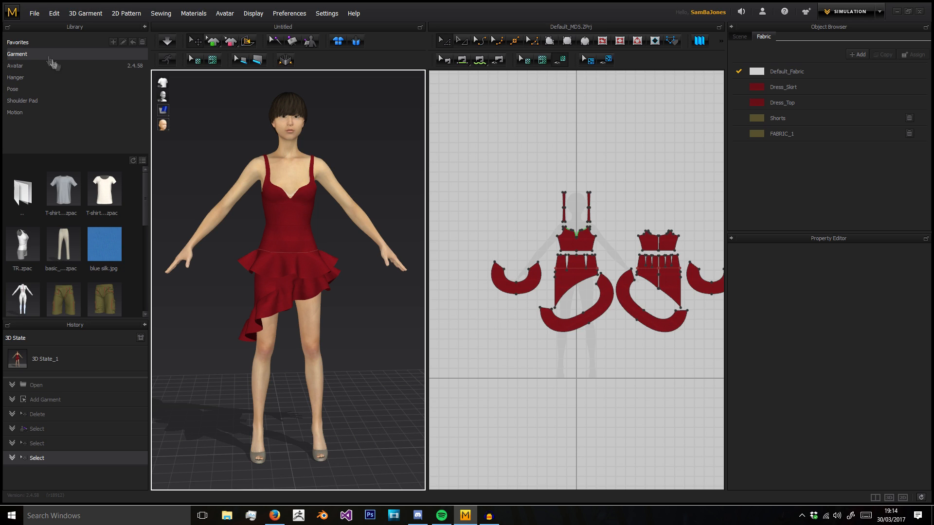
{"action": "mouse_move", "coordinate": [56, 62]}
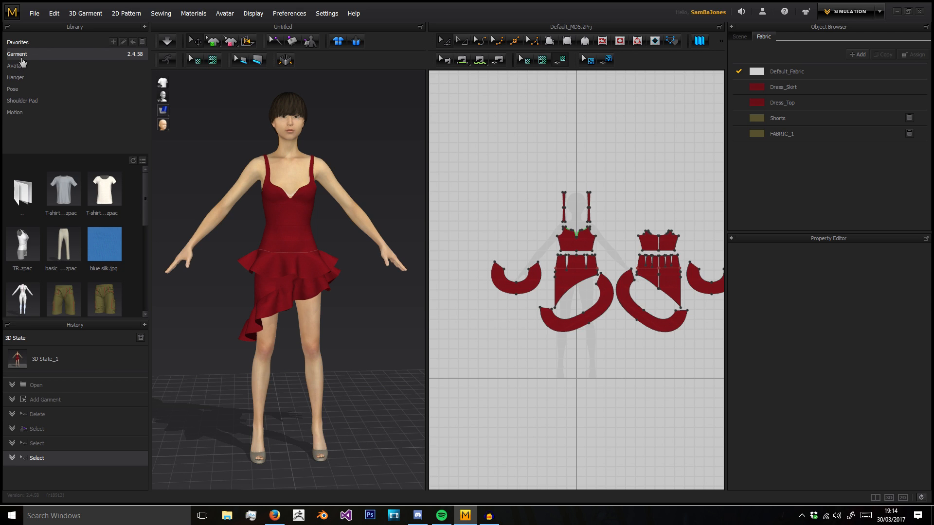
Browse the Avatar, Hanger and Pose library folders, then the Shoulder Pad presets
{"action": "left_click", "coordinate": [16, 65]}
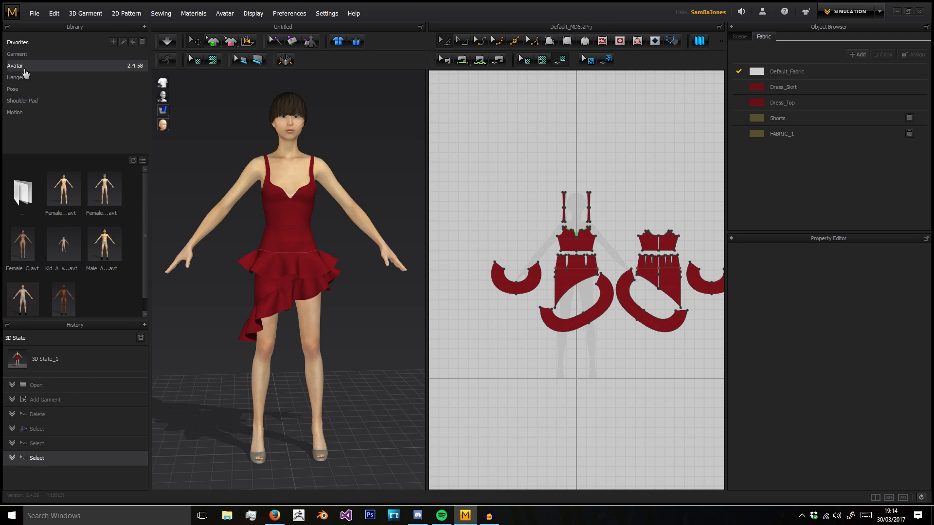
{"action": "left_click", "coordinate": [15, 78]}
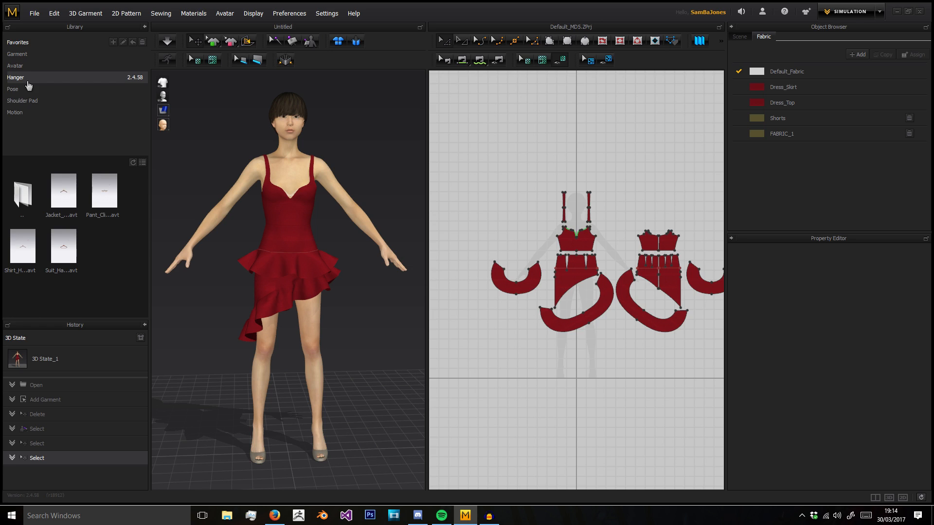
{"action": "left_click", "coordinate": [12, 88]}
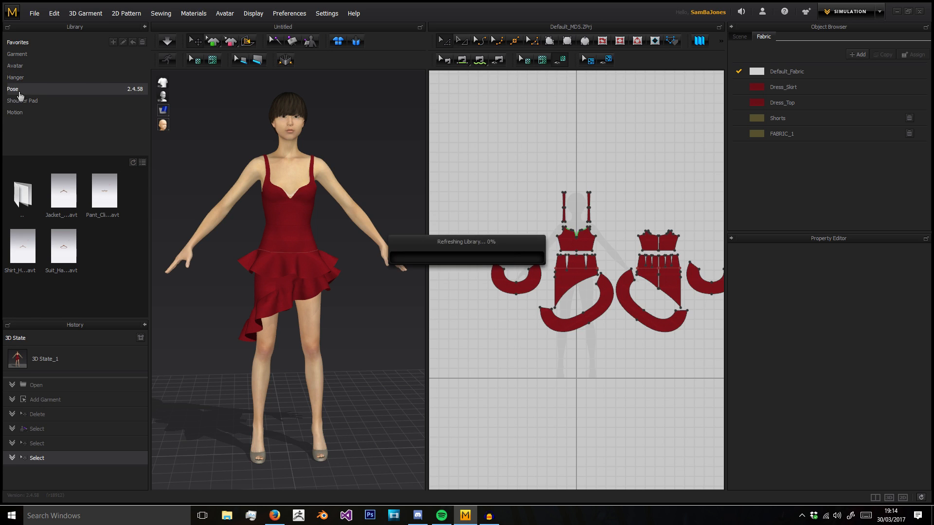
{"action": "left_click", "coordinate": [13, 88]}
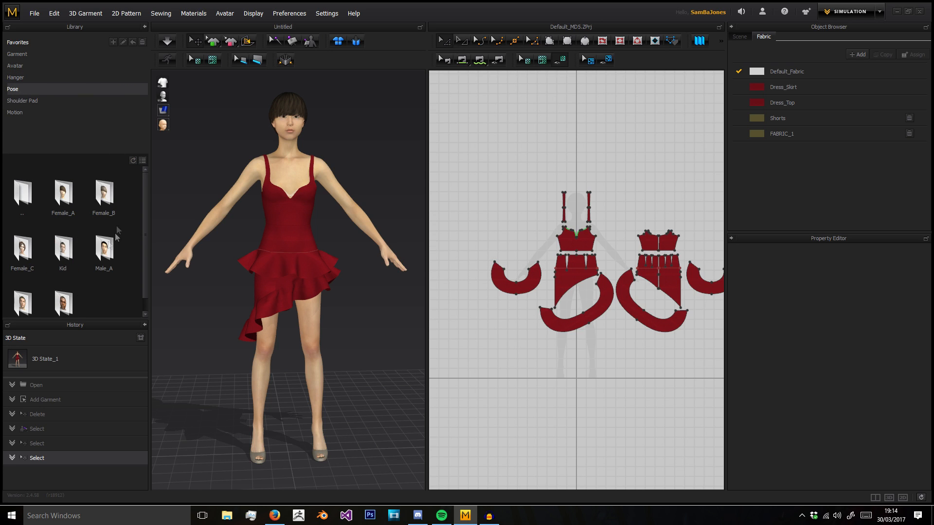
{"action": "left_click", "coordinate": [23, 100]}
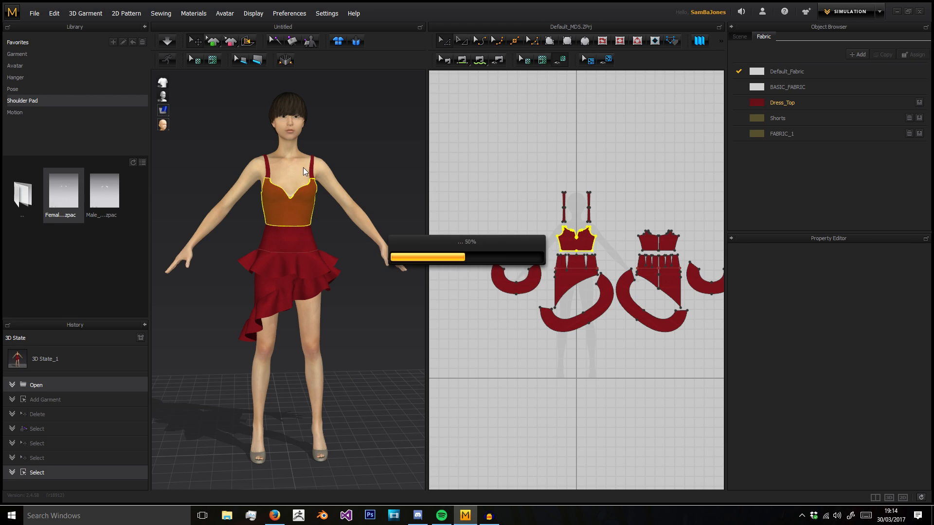
Load Female_Shoulder_Pad.zpac and apply a female avatar pose preset
{"action": "double_click", "coordinate": [63, 190]}
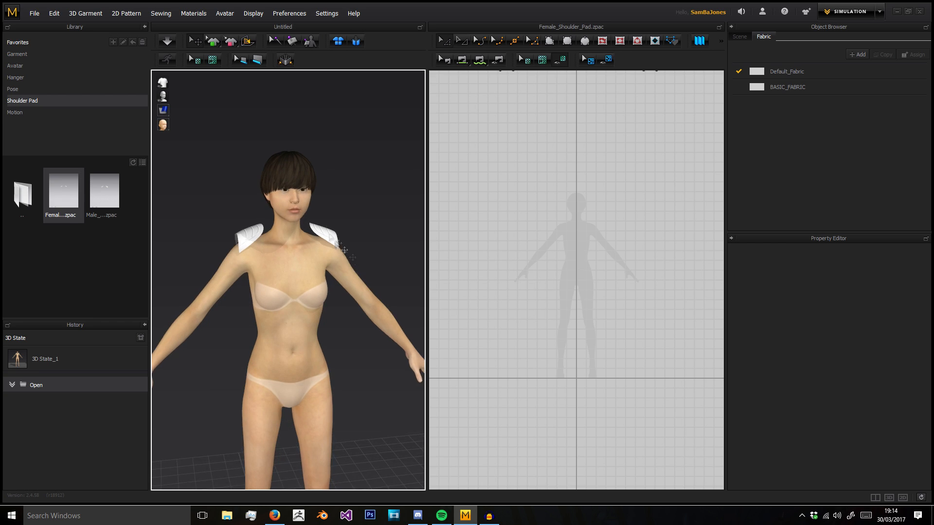
{"action": "left_click", "coordinate": [14, 112]}
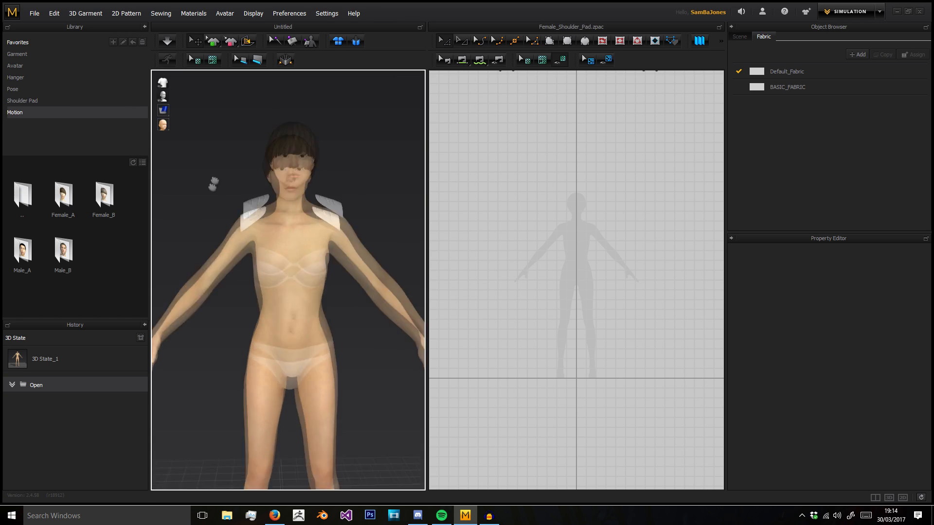
{"action": "left_click", "coordinate": [15, 88]}
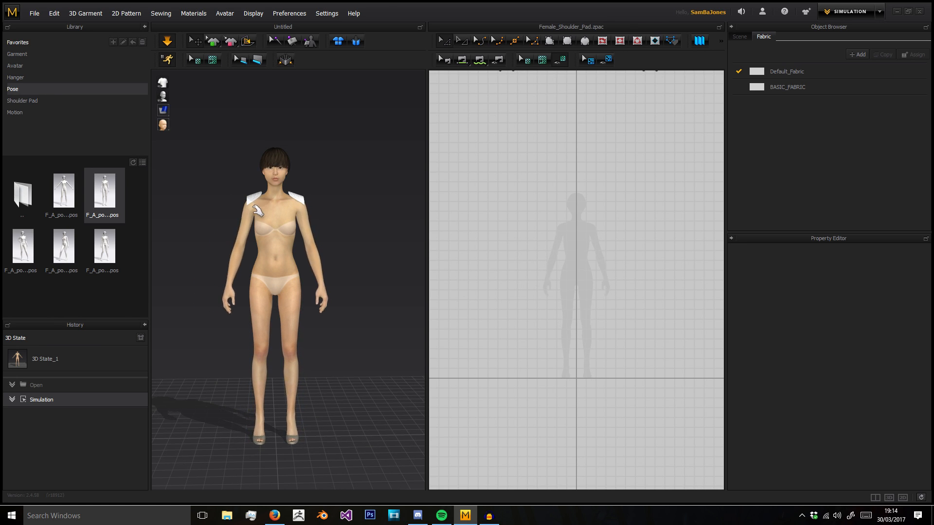
Apply a walking motion file to the avatar and run, then stop, the simulation
{"action": "left_click", "coordinate": [15, 112]}
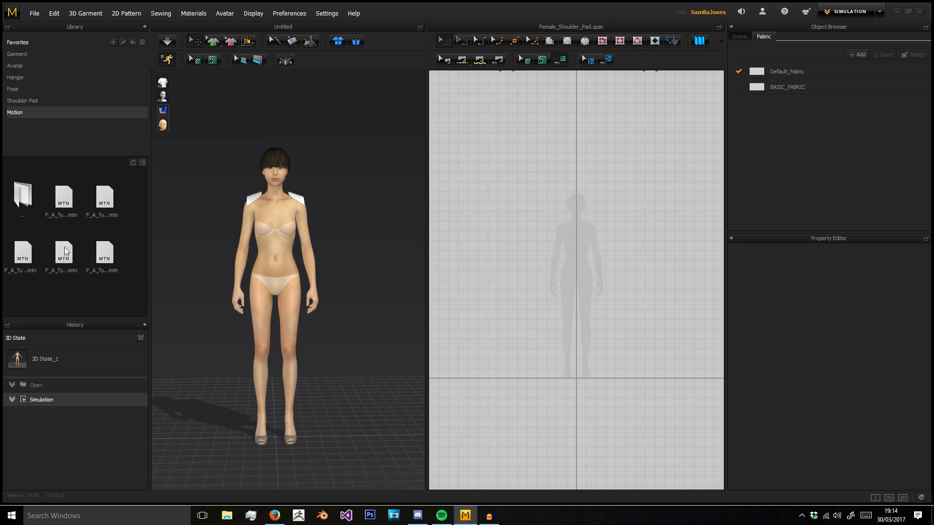
{"action": "left_click", "coordinate": [63, 196]}
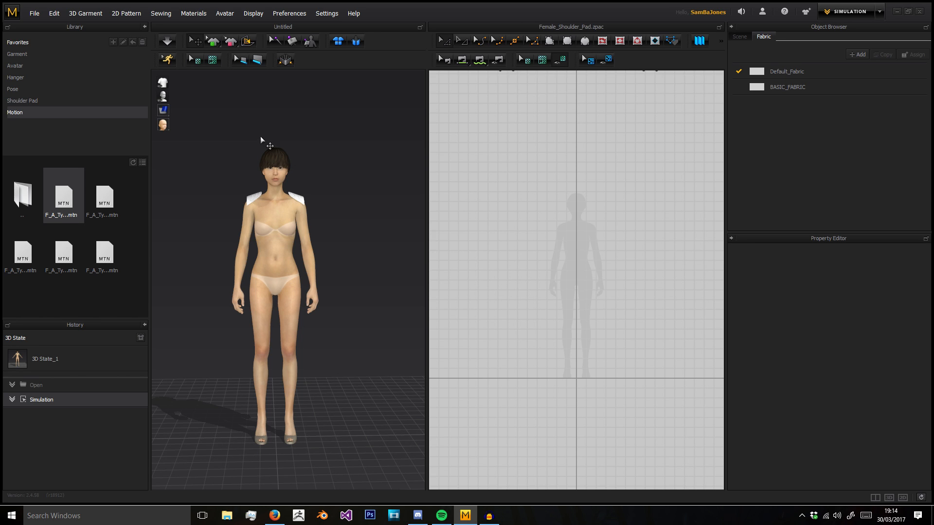
{"action": "left_click", "coordinate": [168, 41]}
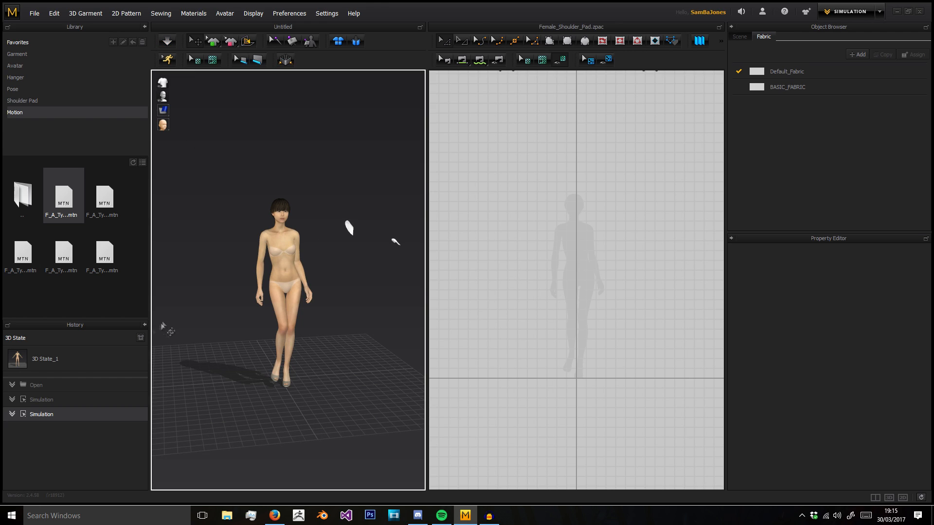
{"action": "left_click", "coordinate": [16, 54]}
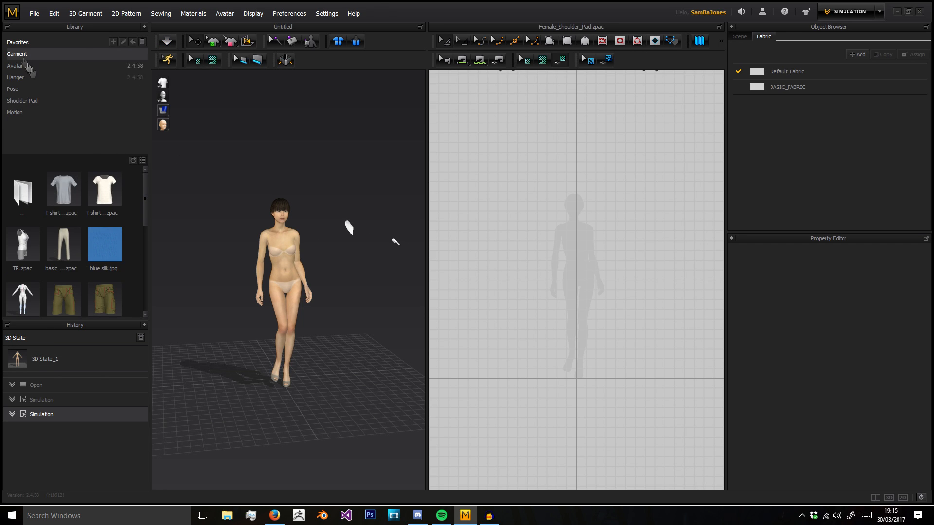
Load the grey T-shirt .zpac from the Garment library, answering the Load Pose & Size prompt
{"action": "double_click", "coordinate": [23, 245]}
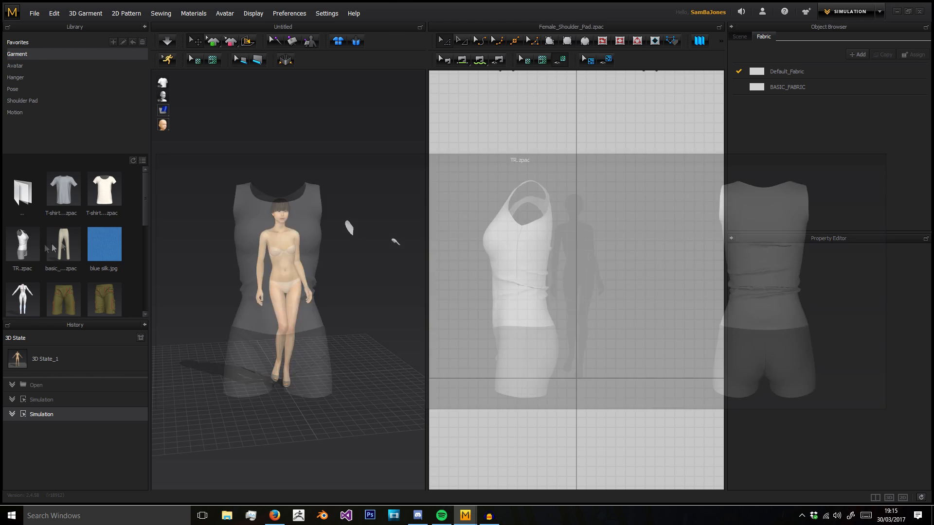
{"action": "scroll", "scroll_direction": "down", "scroll_amount": 3}
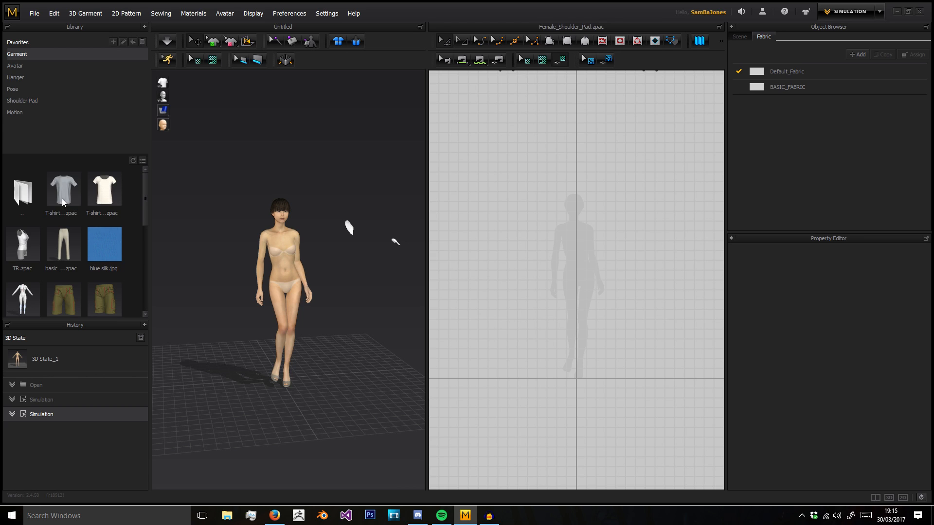
{"action": "double_click", "coordinate": [62, 188]}
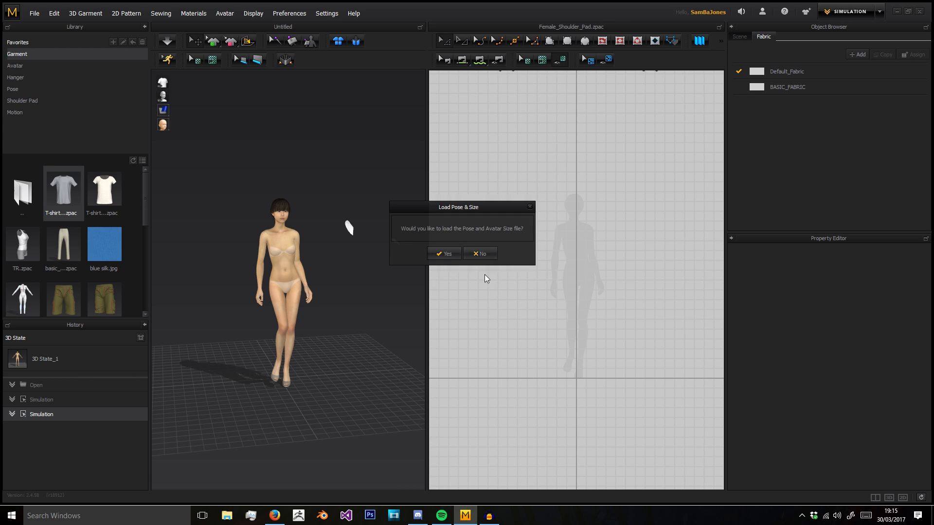
{"action": "left_click", "coordinate": [443, 253]}
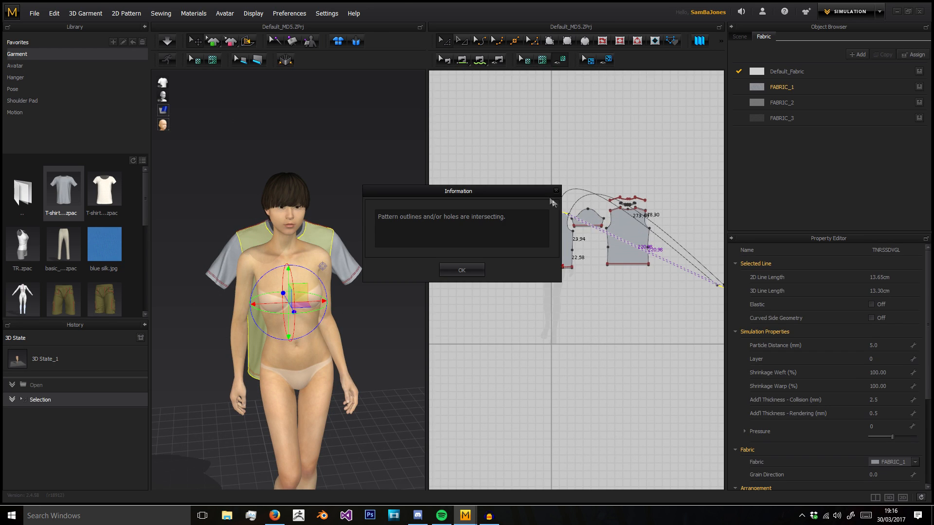
Dismiss the intersecting-outlines warning and check the T-shirt pattern's context menu
{"action": "left_click", "coordinate": [461, 269]}
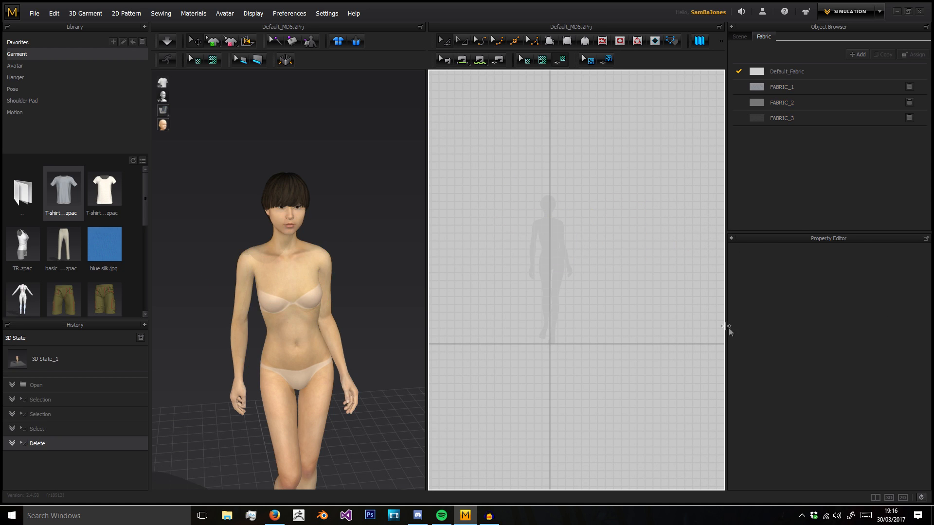
{"action": "mouse_move", "coordinate": [41, 407]}
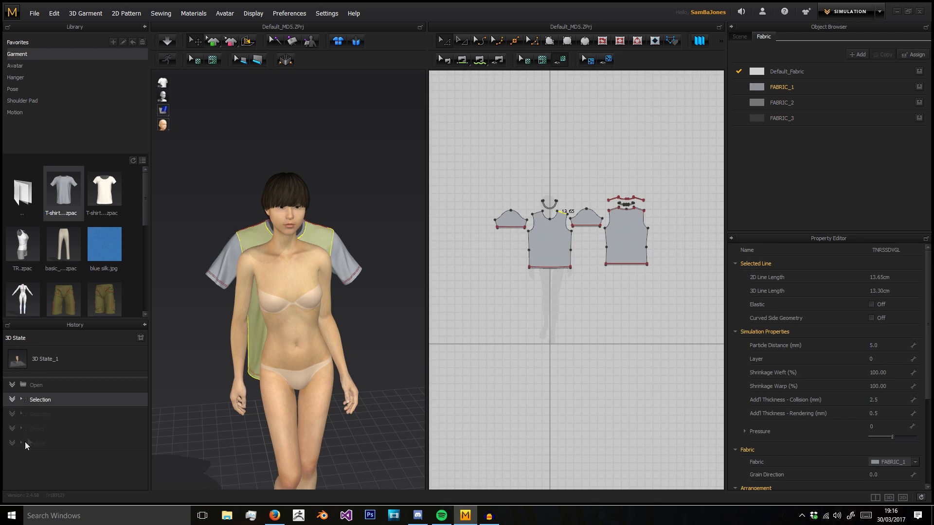
{"action": "right_click", "coordinate": [607, 198]}
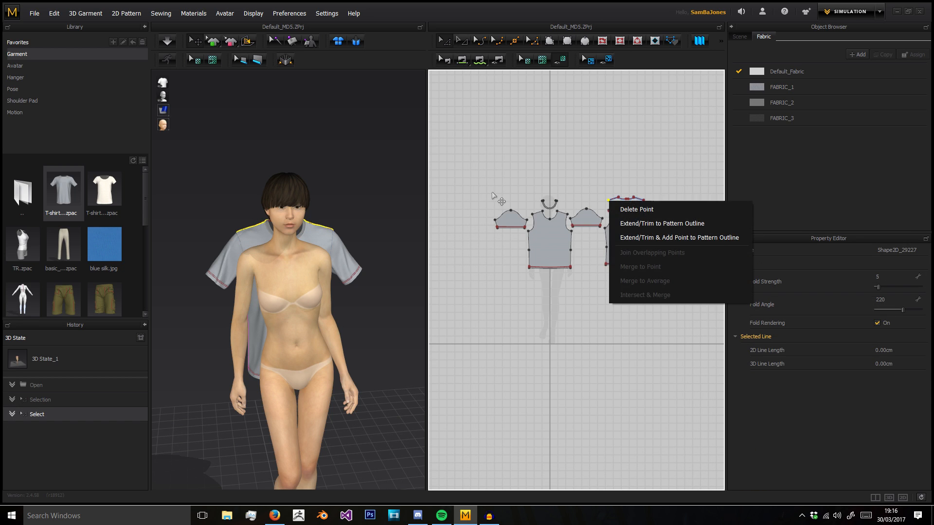
{"action": "left_click", "coordinate": [635, 209]}
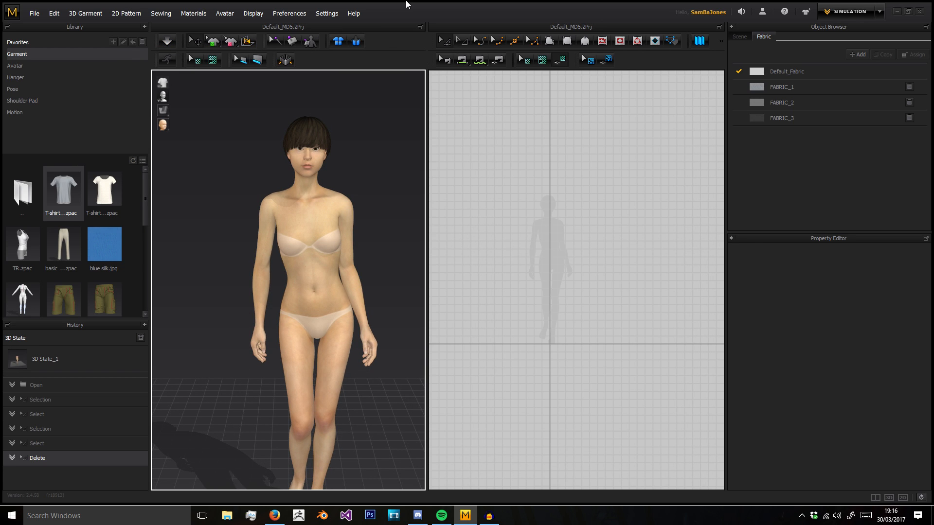
{"action": "mouse_move", "coordinate": [675, 18]}
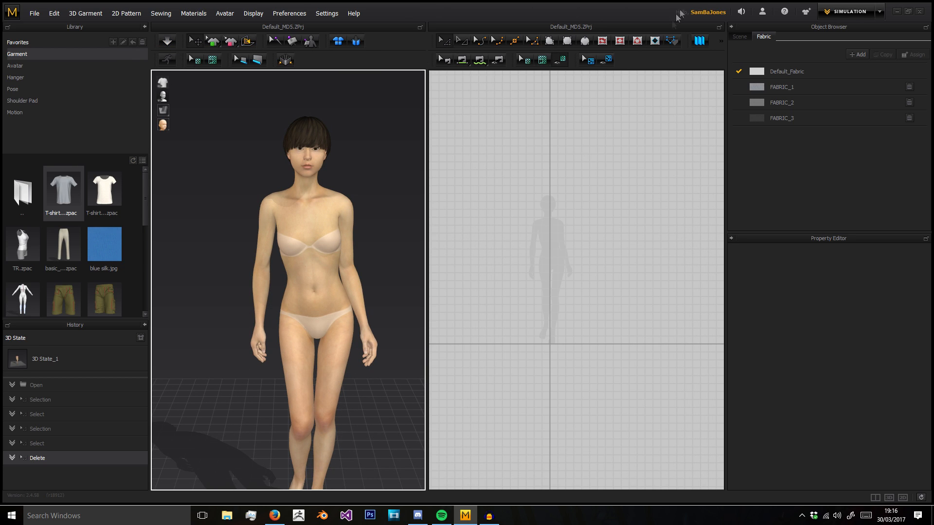
{"action": "mouse_move", "coordinate": [741, 12]}
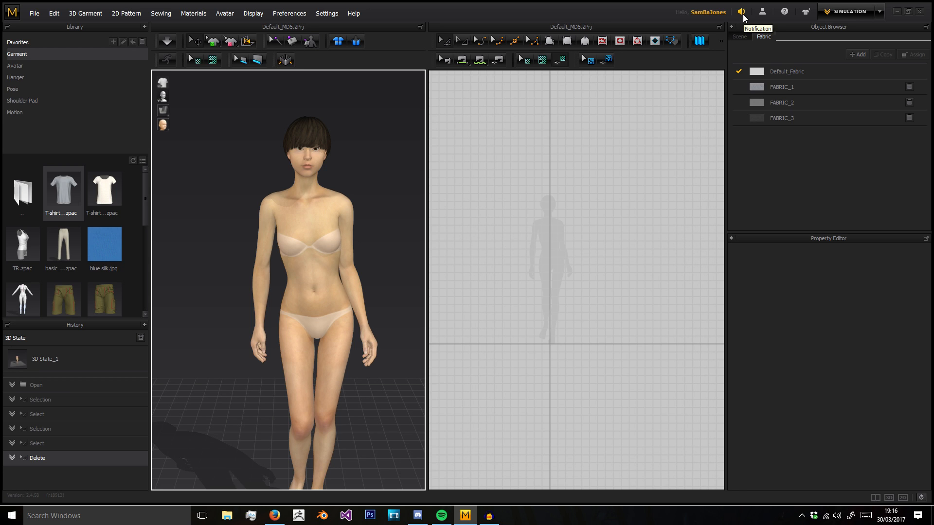
{"action": "mouse_move", "coordinate": [785, 19]}
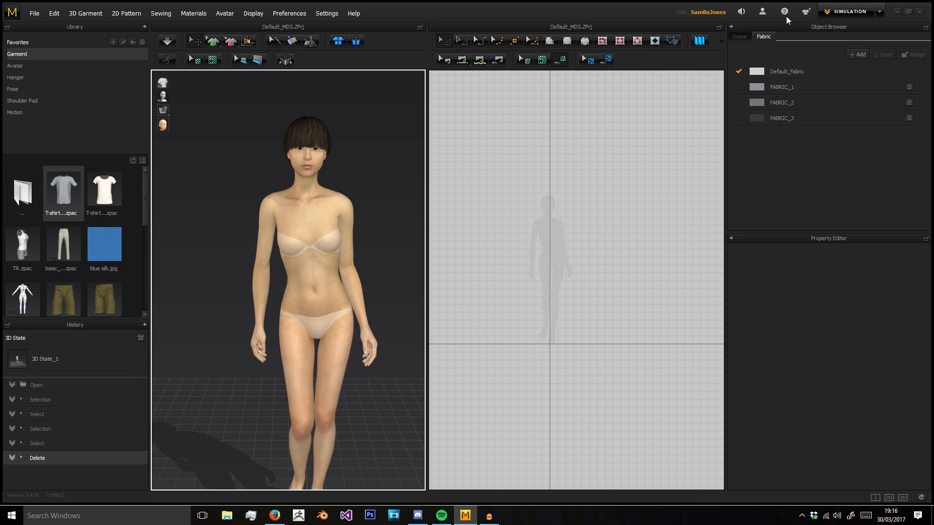
{"action": "mouse_move", "coordinate": [784, 12]}
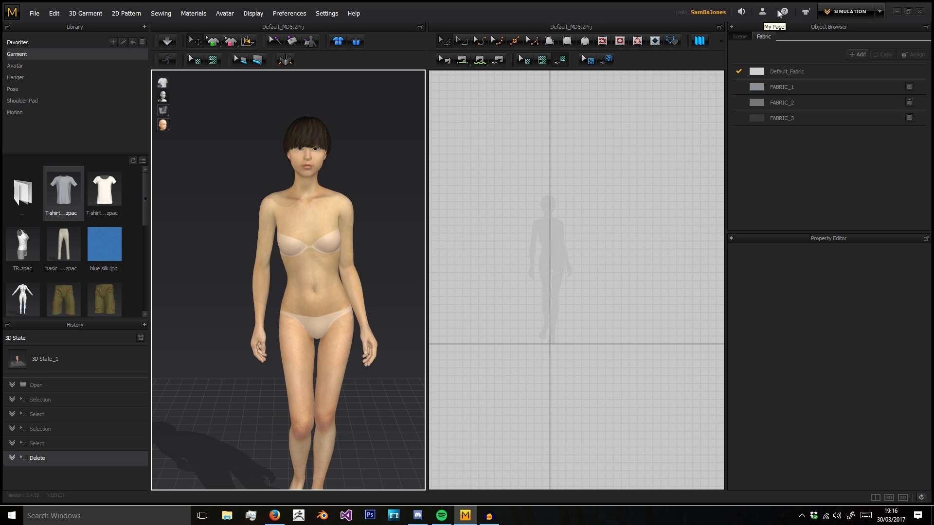
{"action": "mouse_move", "coordinate": [761, 12]}
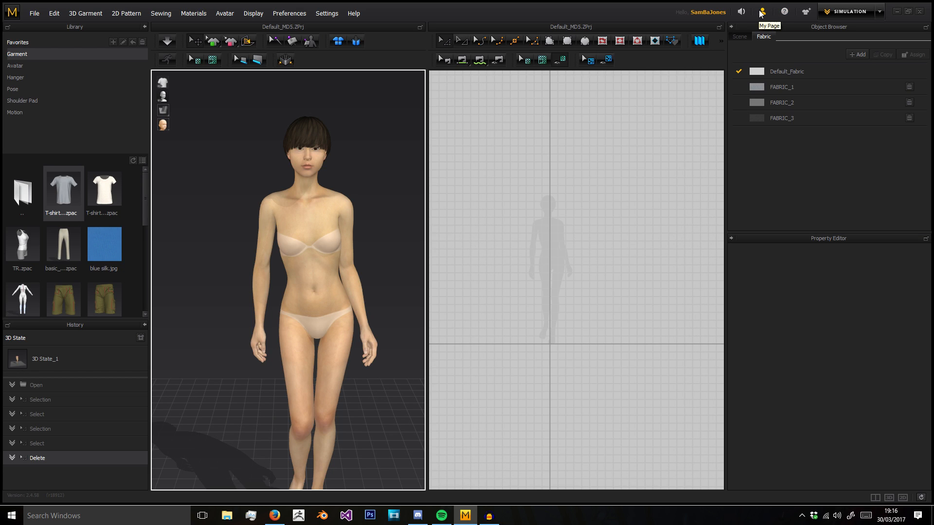
{"action": "mouse_move", "coordinate": [762, 12]}
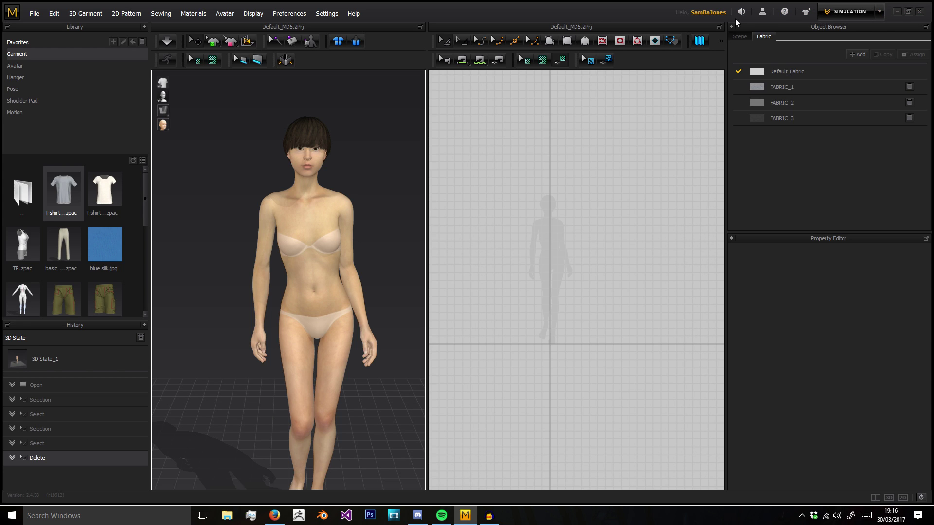
{"action": "left_click", "coordinate": [879, 11]}
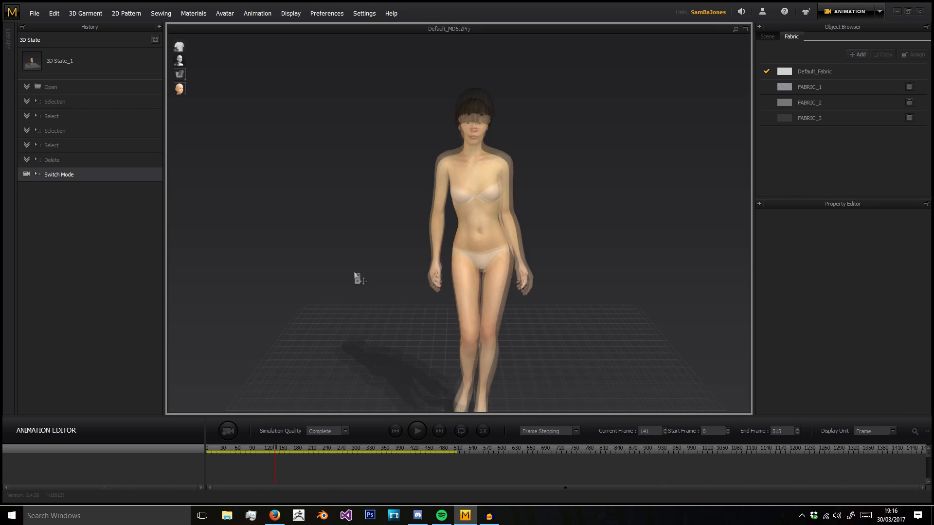
{"action": "left_click", "coordinate": [434, 452]}
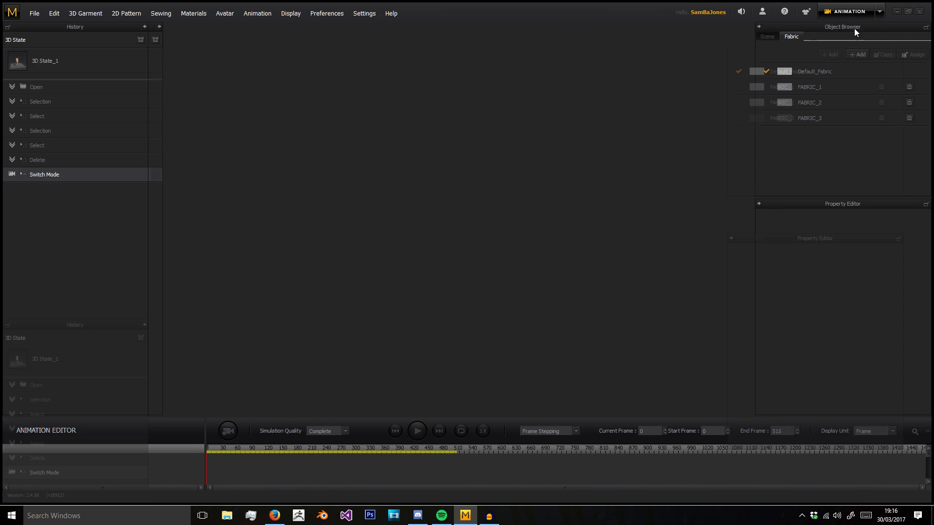
{"action": "left_click", "coordinate": [846, 11]}
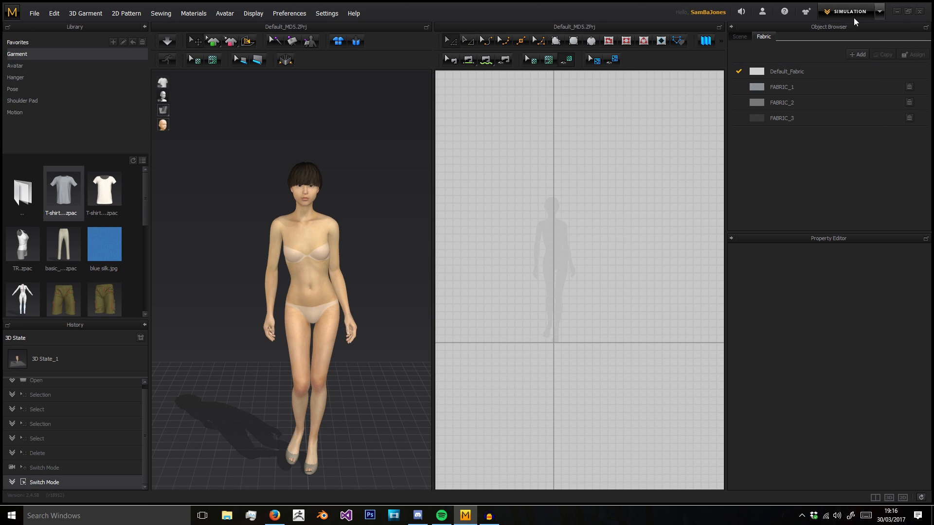
Toggle the Object Browser between Fabric and Scene, settling on the scene hierarchy
{"action": "left_click", "coordinate": [739, 36]}
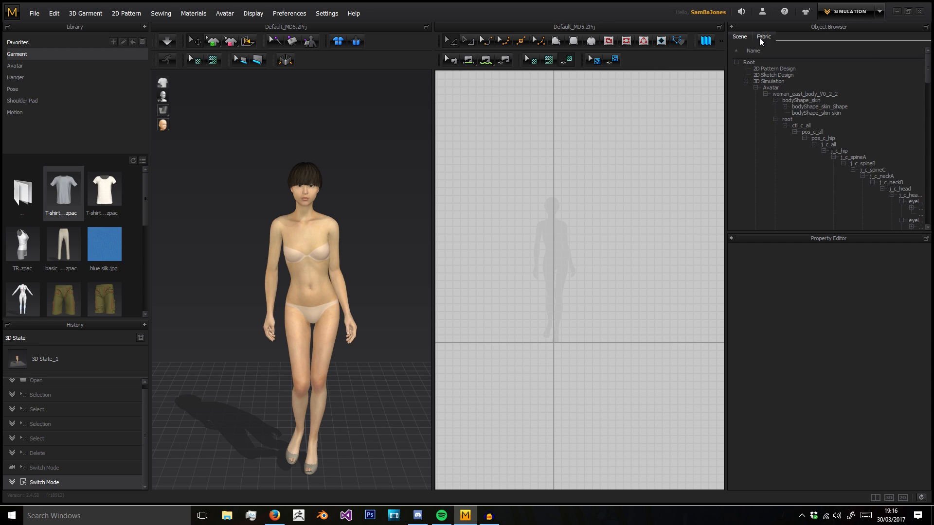
{"action": "left_click", "coordinate": [763, 36]}
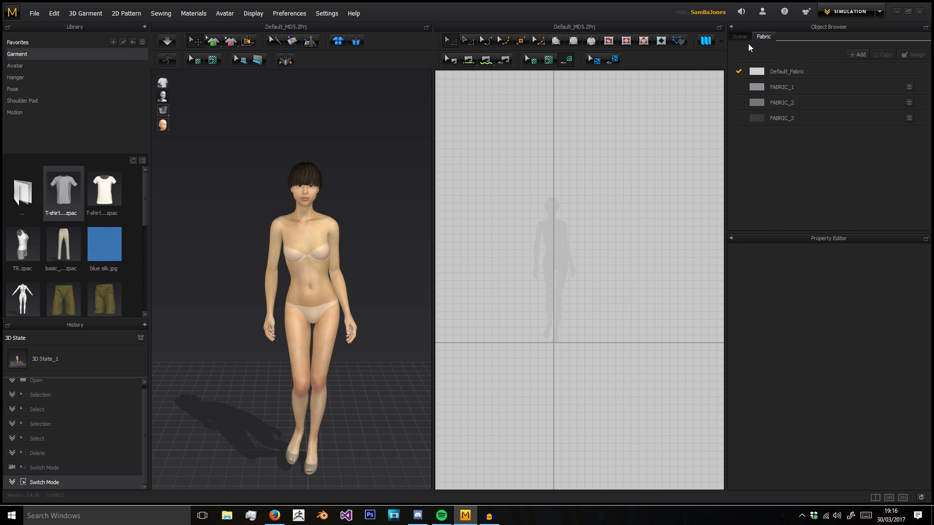
{"action": "left_click", "coordinate": [739, 36]}
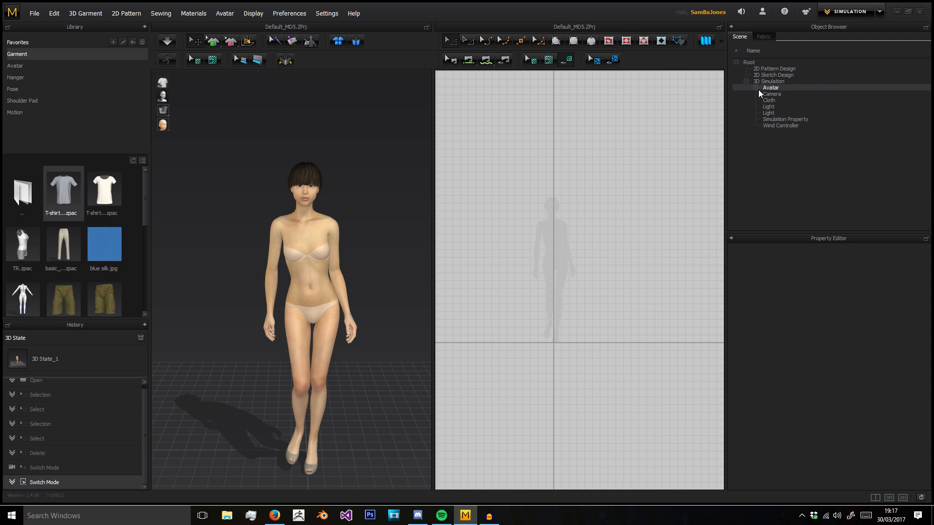
{"action": "left_click", "coordinate": [763, 36]}
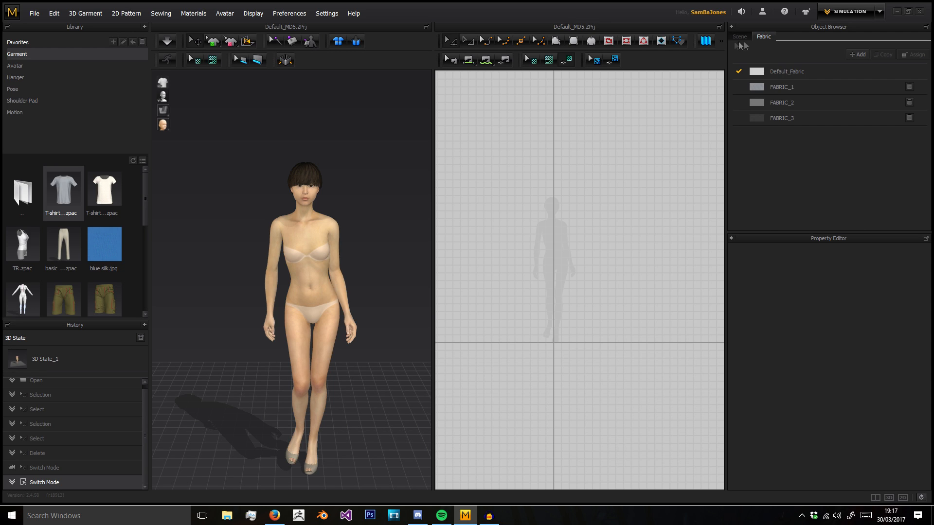
{"action": "left_click", "coordinate": [739, 36]}
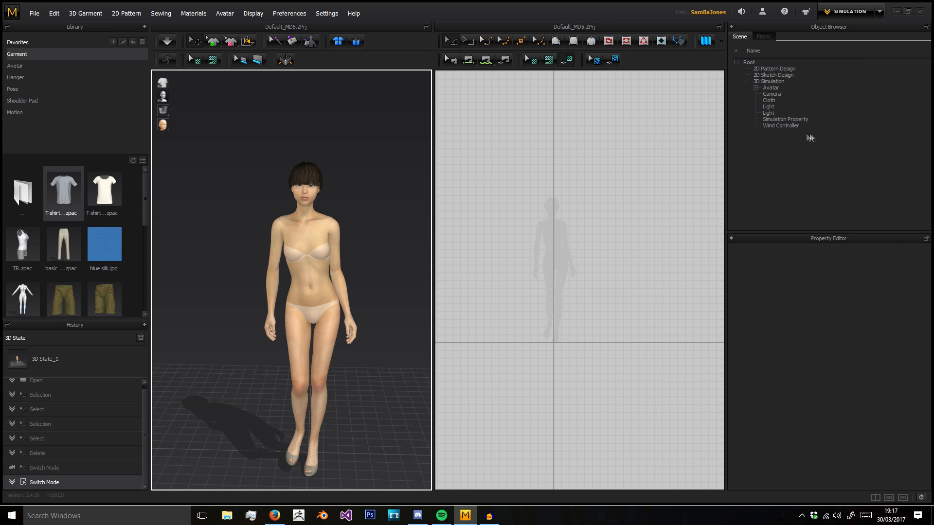
Inspect Wind Controller, Simulation, Avatar, Camera, Light, 2D Sketch and 2D Pattern Design properties
{"action": "left_click", "coordinate": [780, 125]}
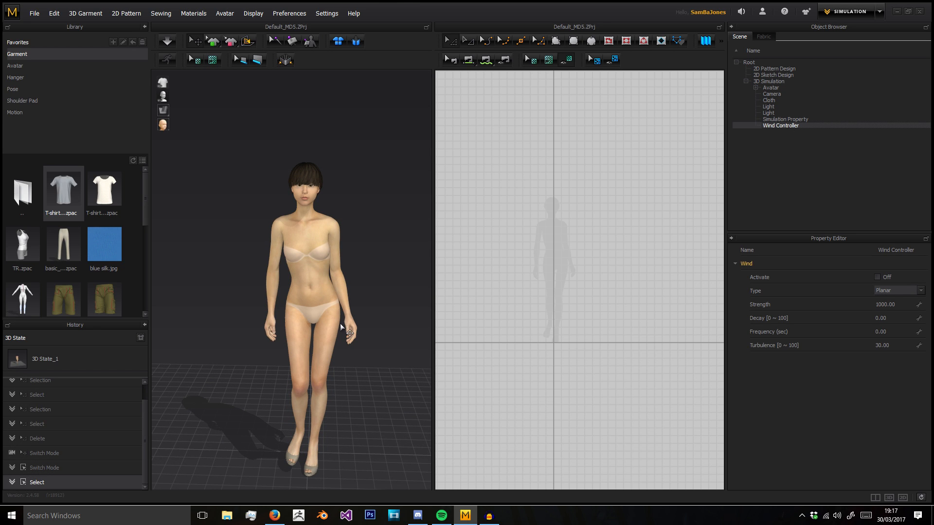
{"action": "left_click", "coordinate": [785, 119]}
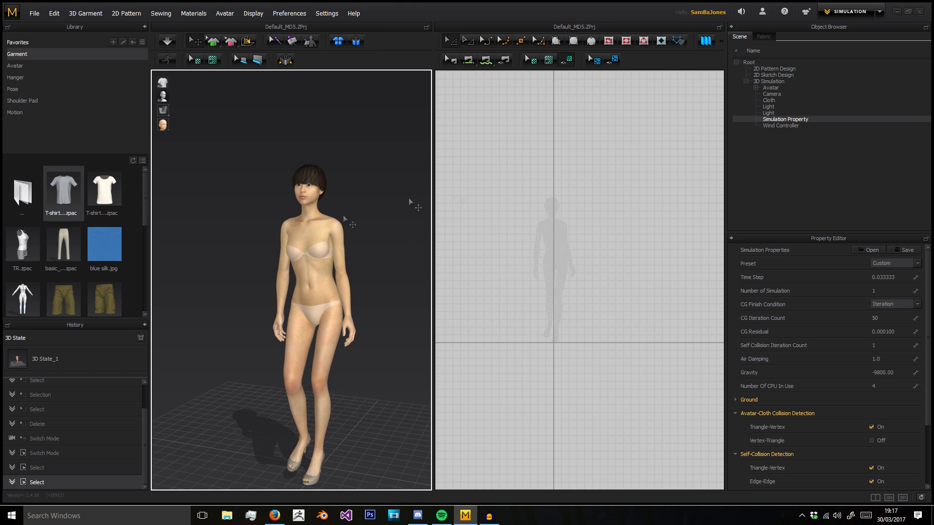
{"action": "left_click", "coordinate": [770, 87]}
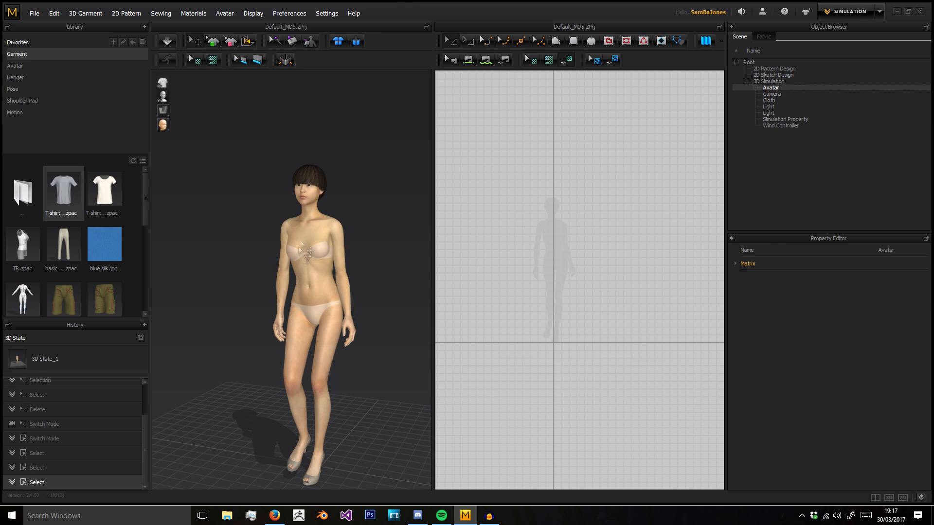
{"action": "left_click", "coordinate": [771, 93]}
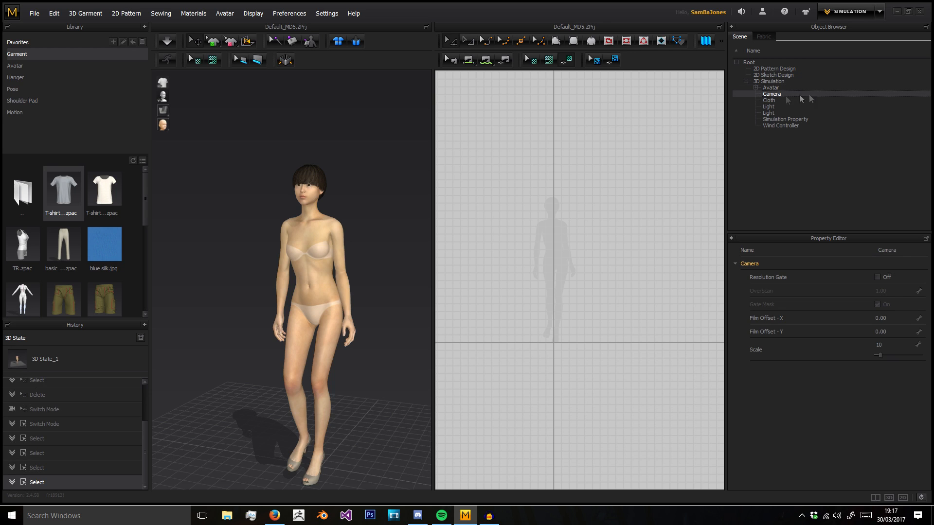
{"action": "left_click", "coordinate": [769, 113]}
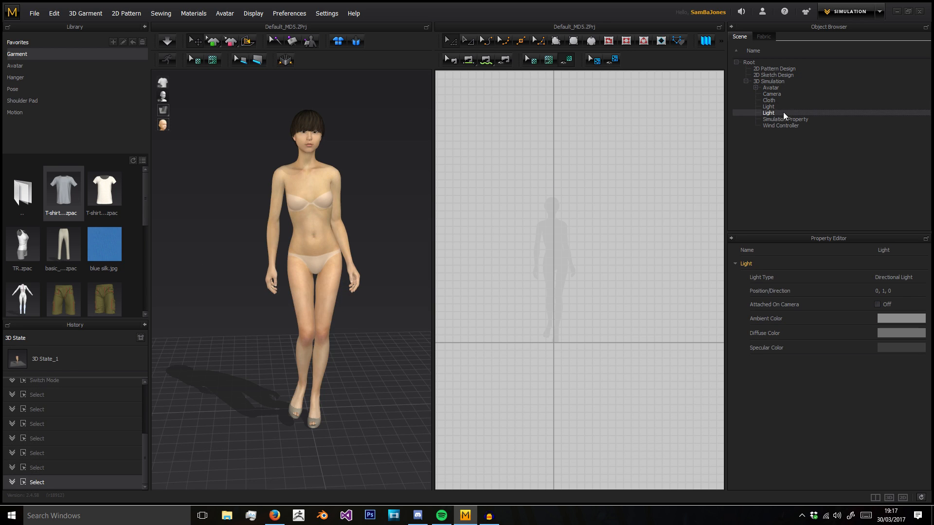
{"action": "left_click", "coordinate": [776, 75]}
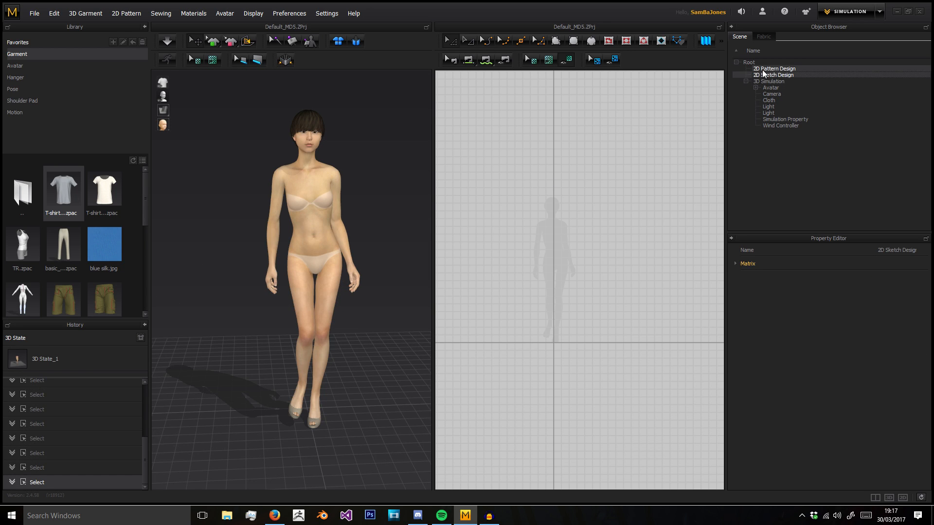
{"action": "left_click", "coordinate": [774, 69]}
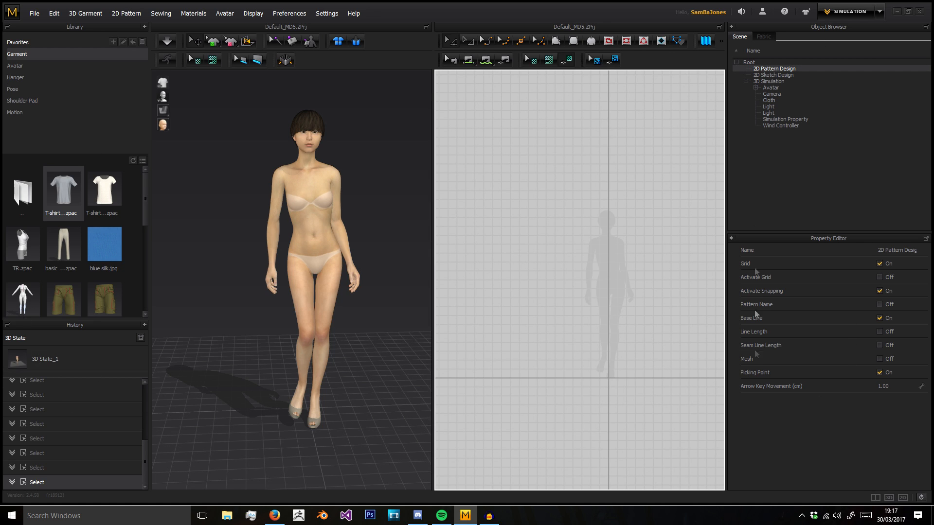
Delete FABRIC_1 to FABRIC_3, show Default_Fabric's properties and start editing its name
{"action": "left_click", "coordinate": [764, 36]}
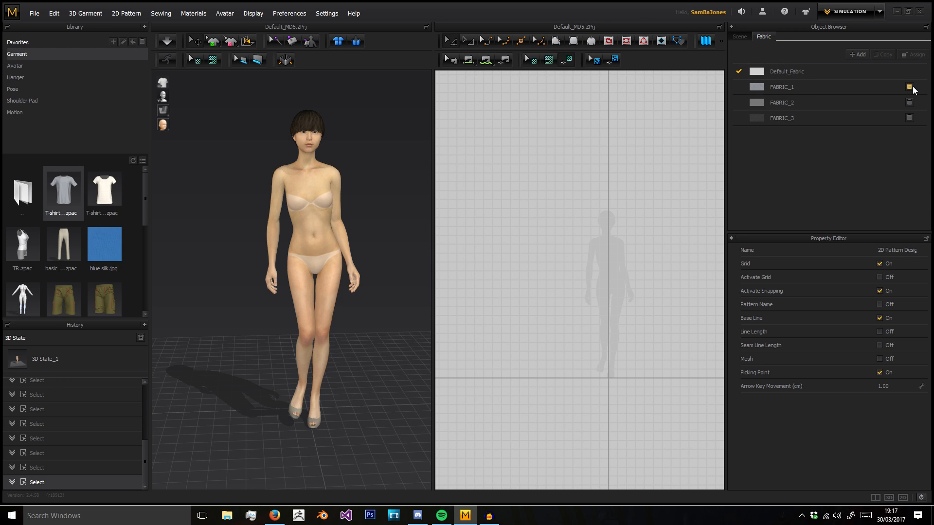
{"action": "left_click", "coordinate": [908, 86]}
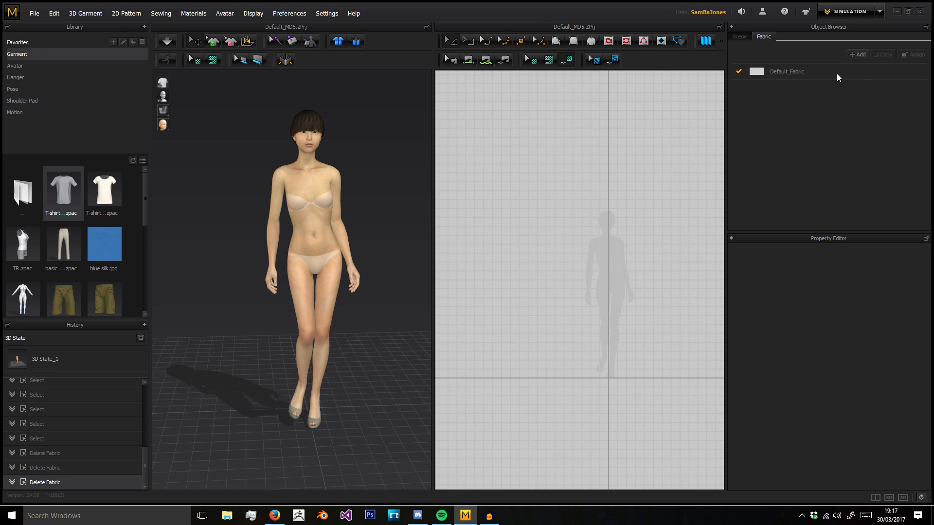
{"action": "left_click", "coordinate": [787, 71]}
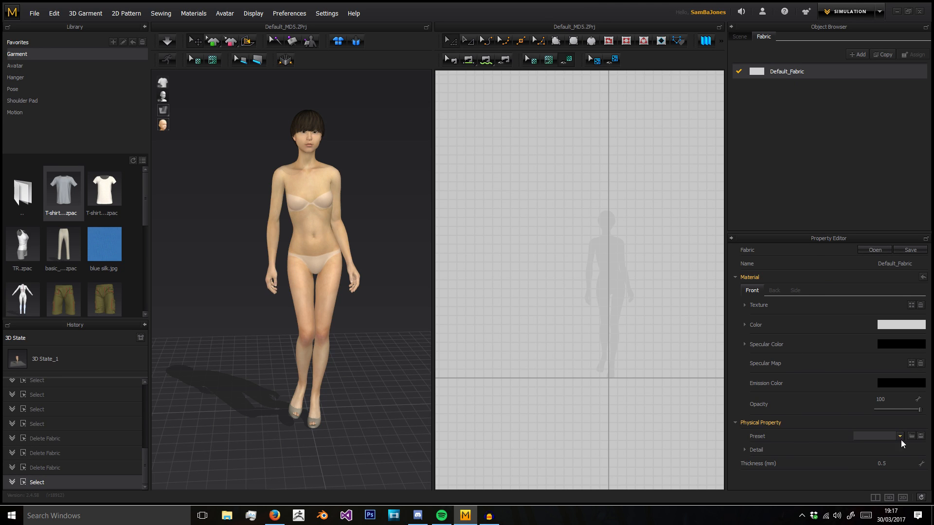
{"action": "left_click", "coordinate": [745, 450]}
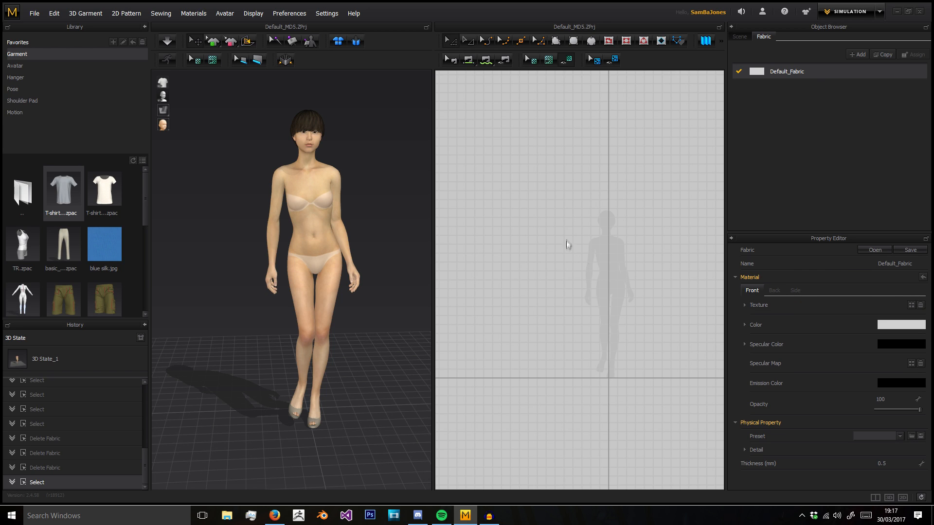
{"action": "mouse_move", "coordinate": [871, 198]}
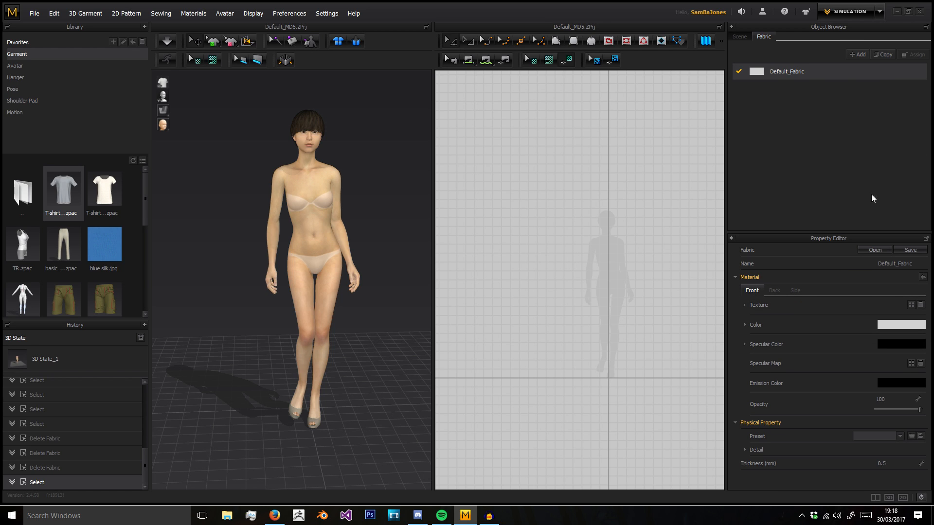
{"action": "mouse_move", "coordinate": [898, 208]}
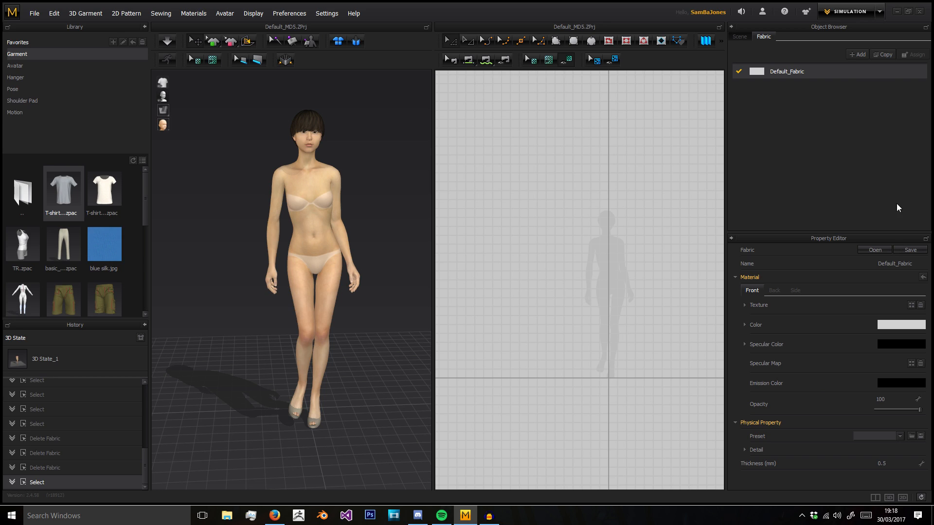
{"action": "mouse_move", "coordinate": [760, 297]}
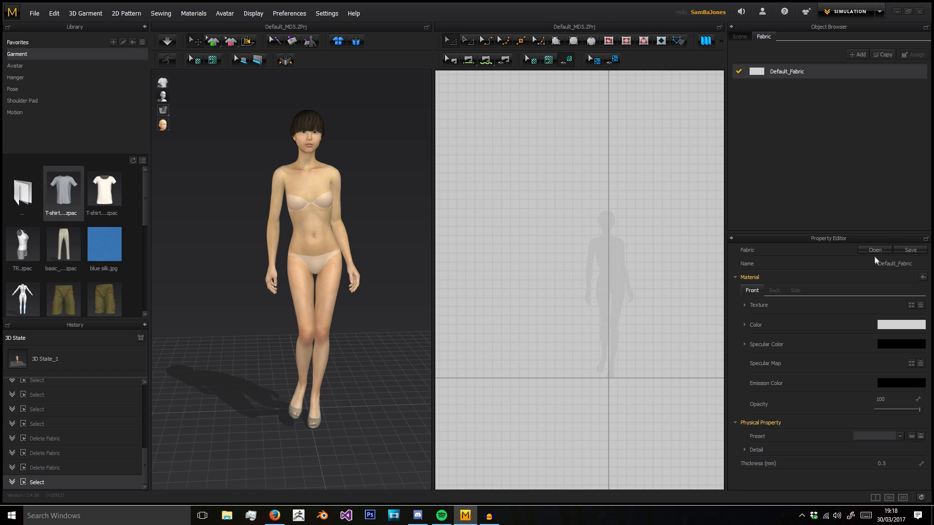
{"action": "mouse_move", "coordinate": [877, 325]}
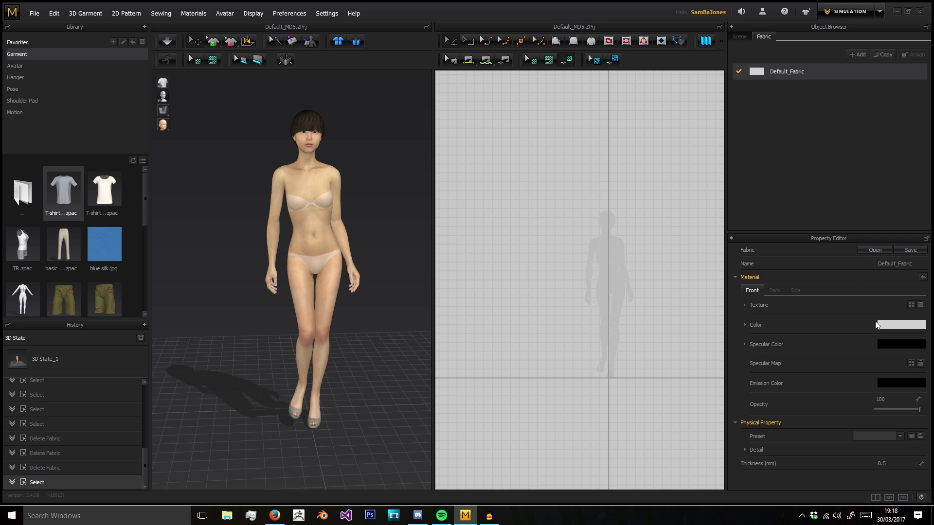
{"action": "double_click", "coordinate": [895, 263]}
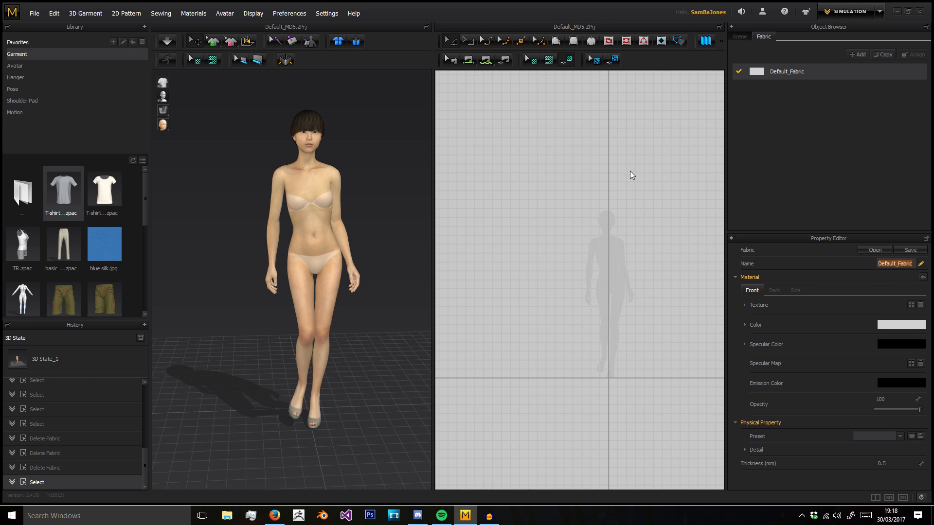
Confirm the fabric name and recolour Default_Fabric red via its Color swatch
{"action": "left_click", "coordinate": [296, 187]}
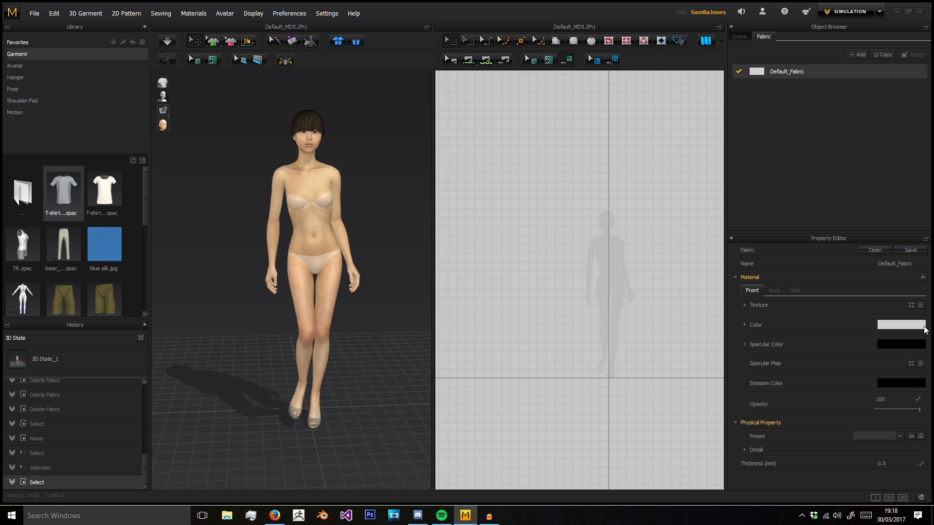
{"action": "left_click", "coordinate": [901, 325]}
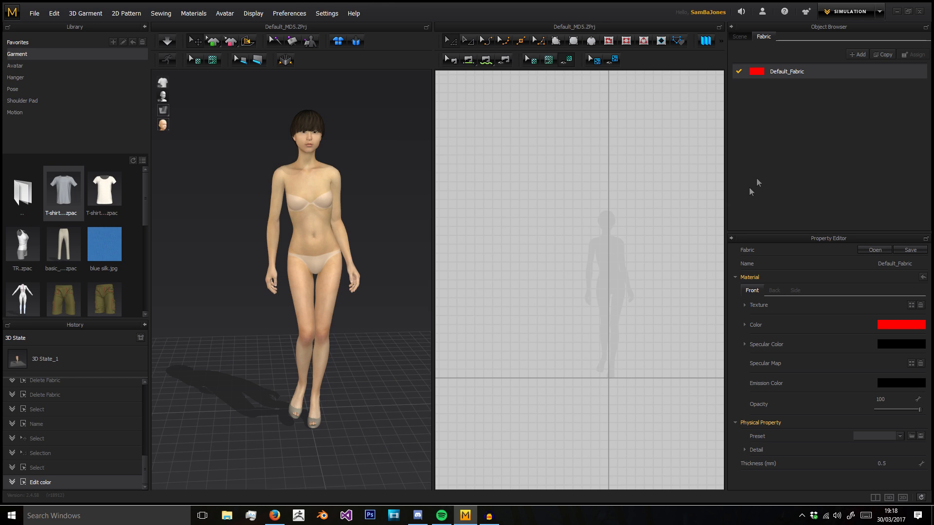
{"action": "mouse_move", "coordinate": [445, 205]}
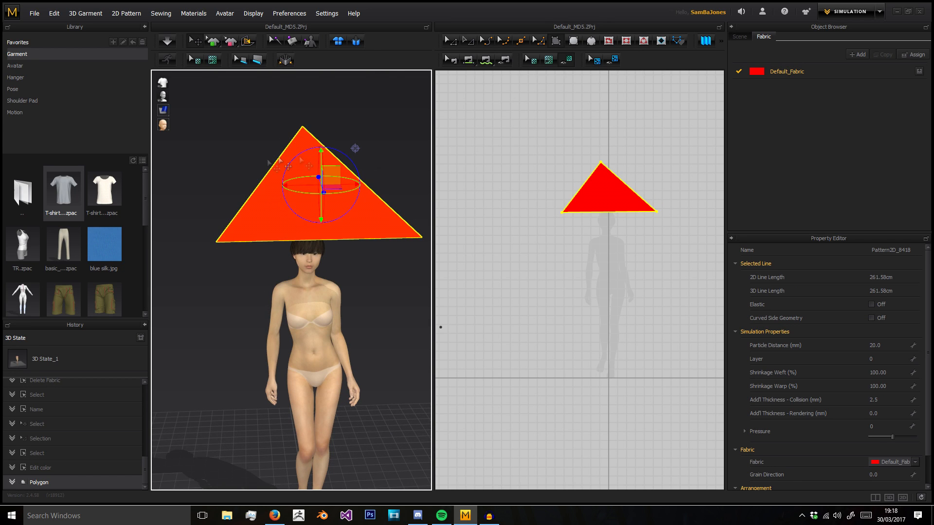
{"action": "mouse_move", "coordinate": [756, 74]}
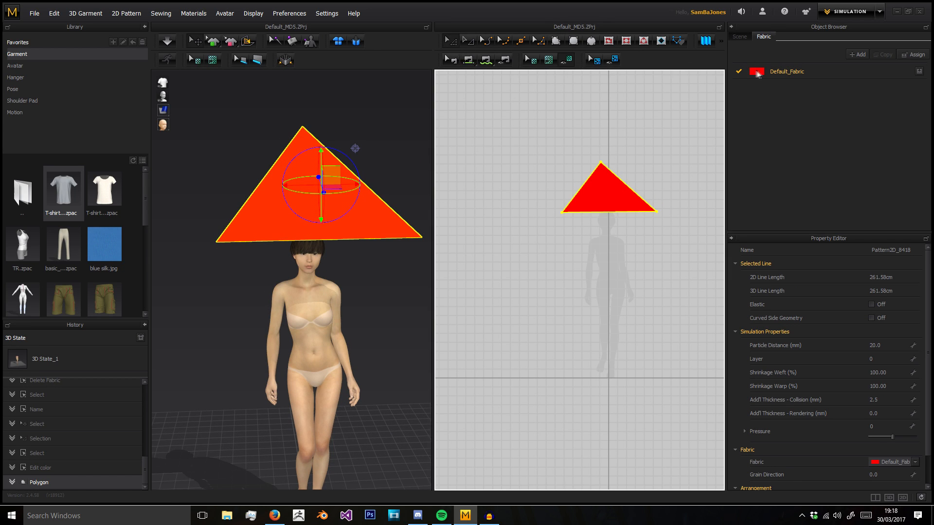
Delete the red triangle pattern piece, leaving only the avatar in the scene
{"action": "key", "text": "Delete"}
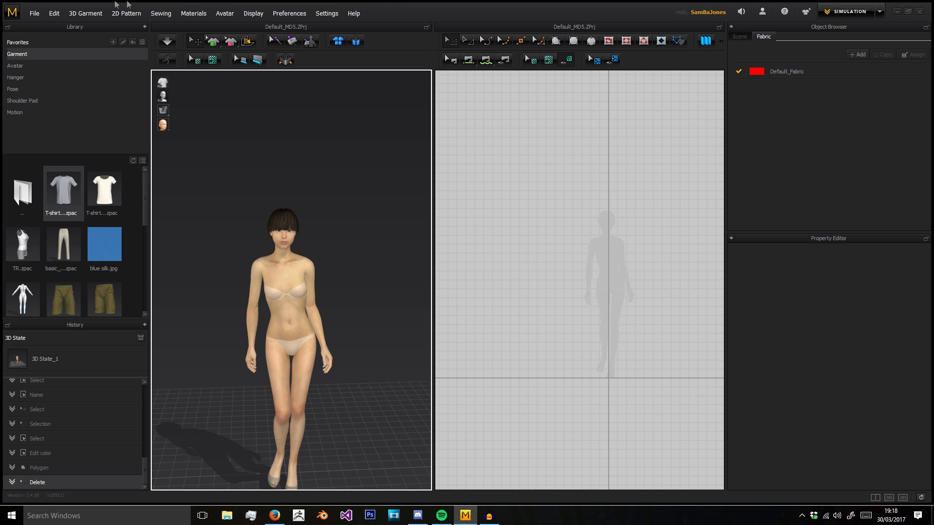
{"action": "mouse_move", "coordinate": [338, 53]}
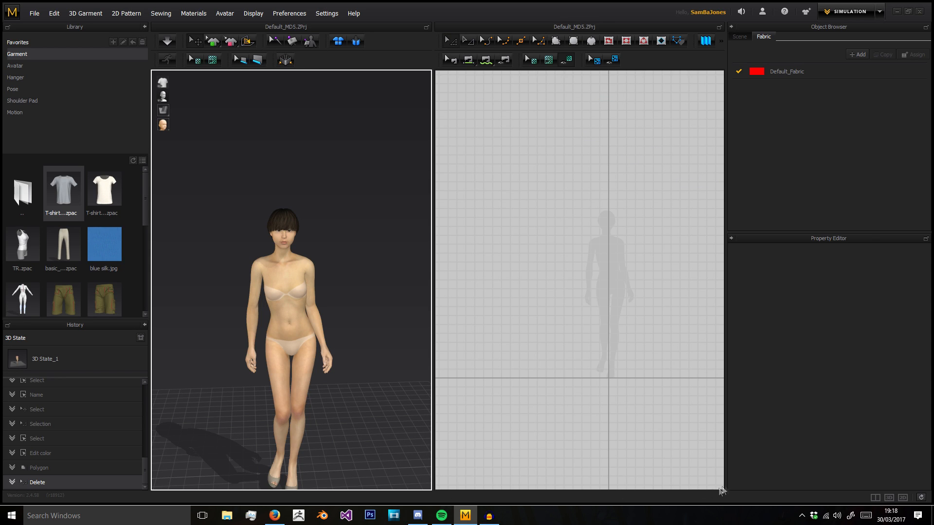
{"action": "mouse_move", "coordinate": [155, 36]}
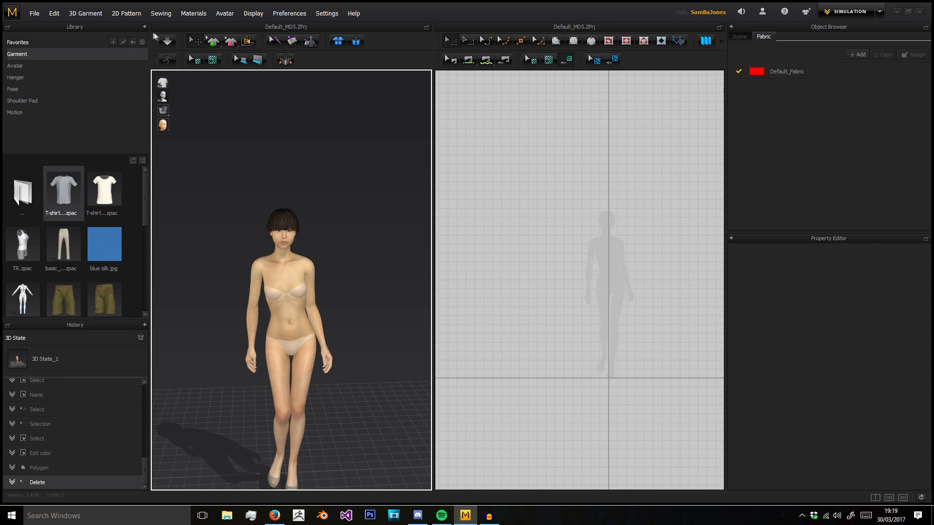
{"action": "mouse_move", "coordinate": [425, 499]}
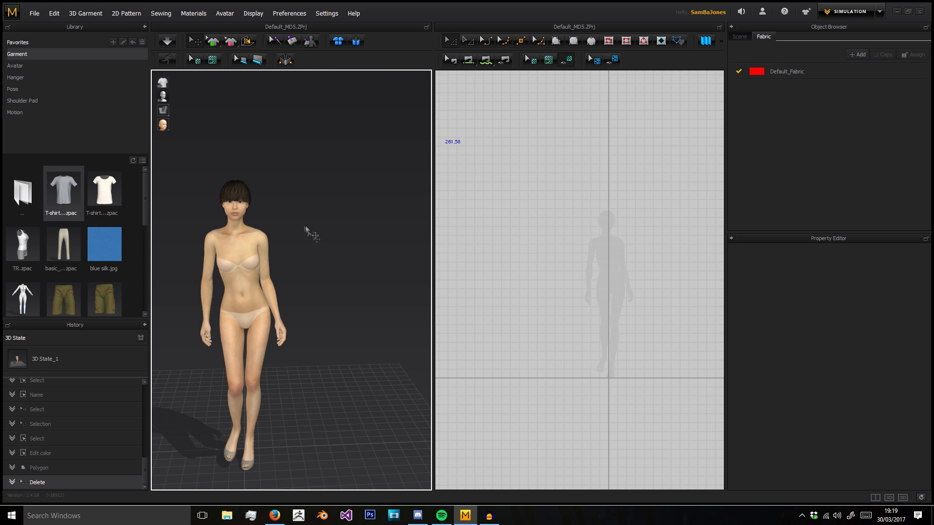
{"action": "mouse_move", "coordinate": [893, 8]}
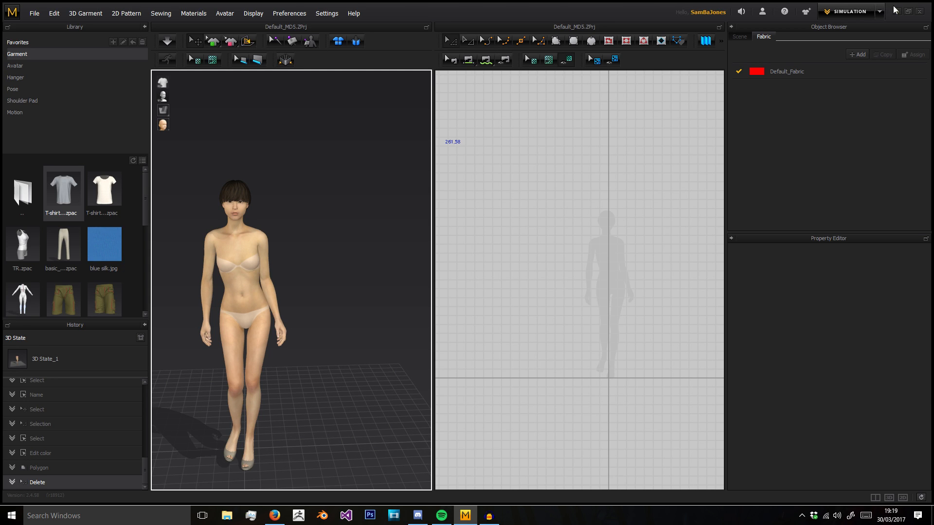
{"action": "mouse_move", "coordinate": [721, 464]}
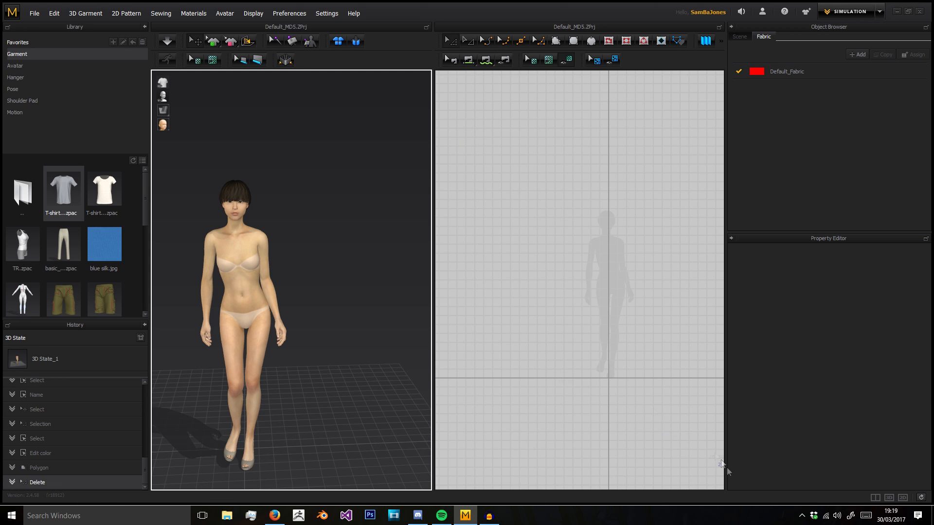
{"action": "mouse_move", "coordinate": [709, 440]}
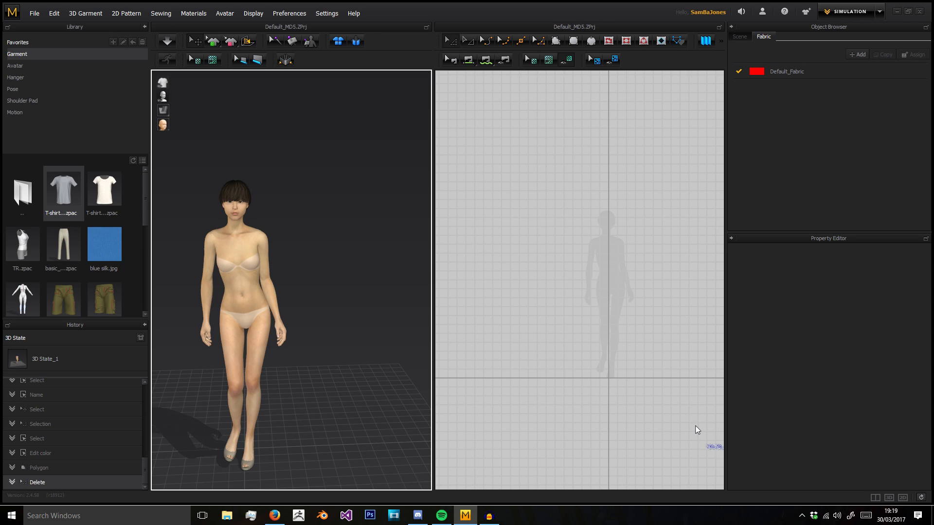
{"action": "mouse_move", "coordinate": [697, 429]}
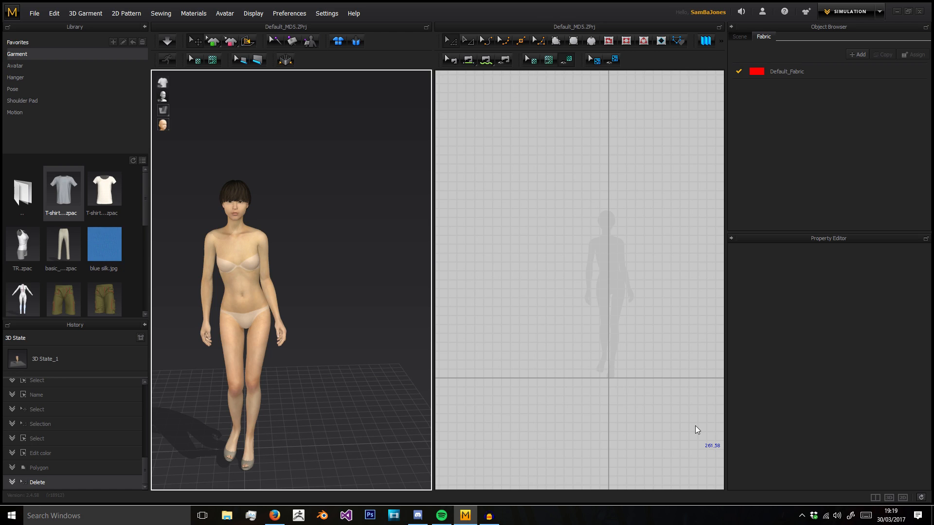